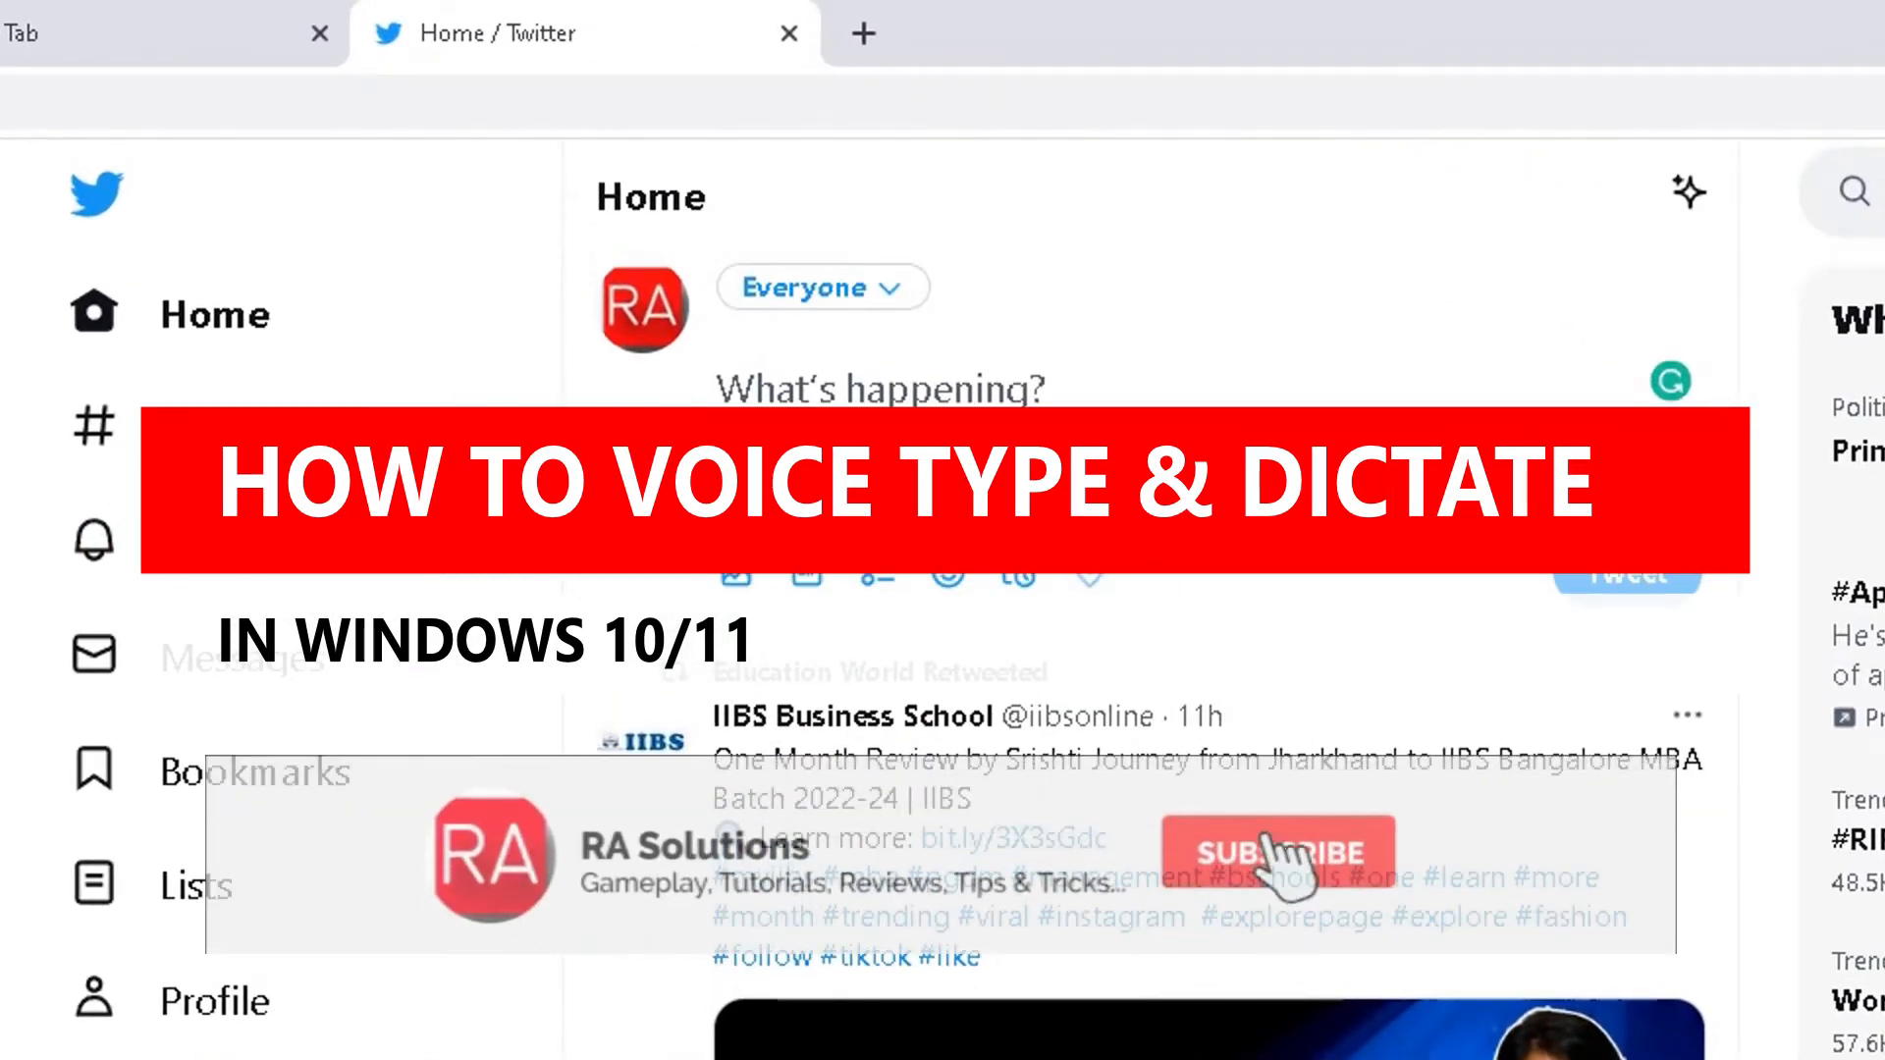
Step: Place the cursor in Twitter's empty 'What's happening?' tweet box
{"action": "left_click", "coordinate": [1281, 852]}
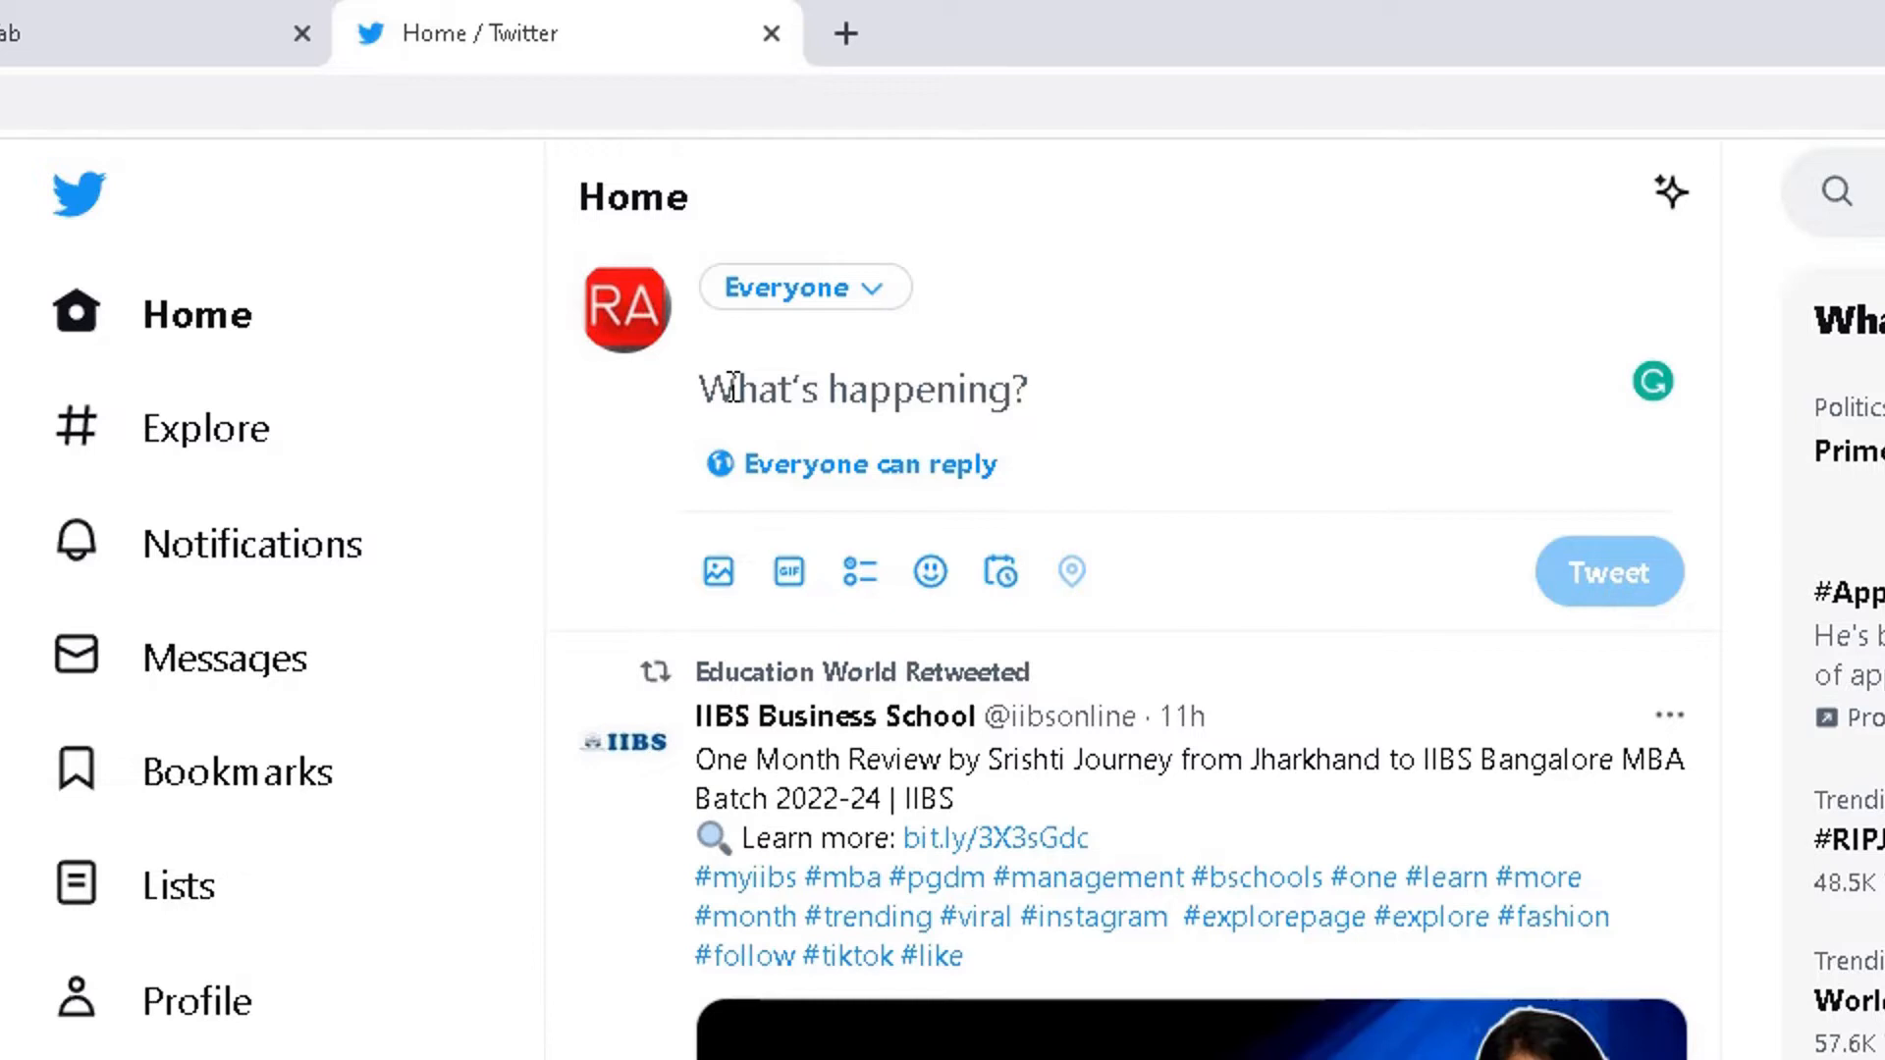
{"action": "left_click", "coordinate": [863, 388]}
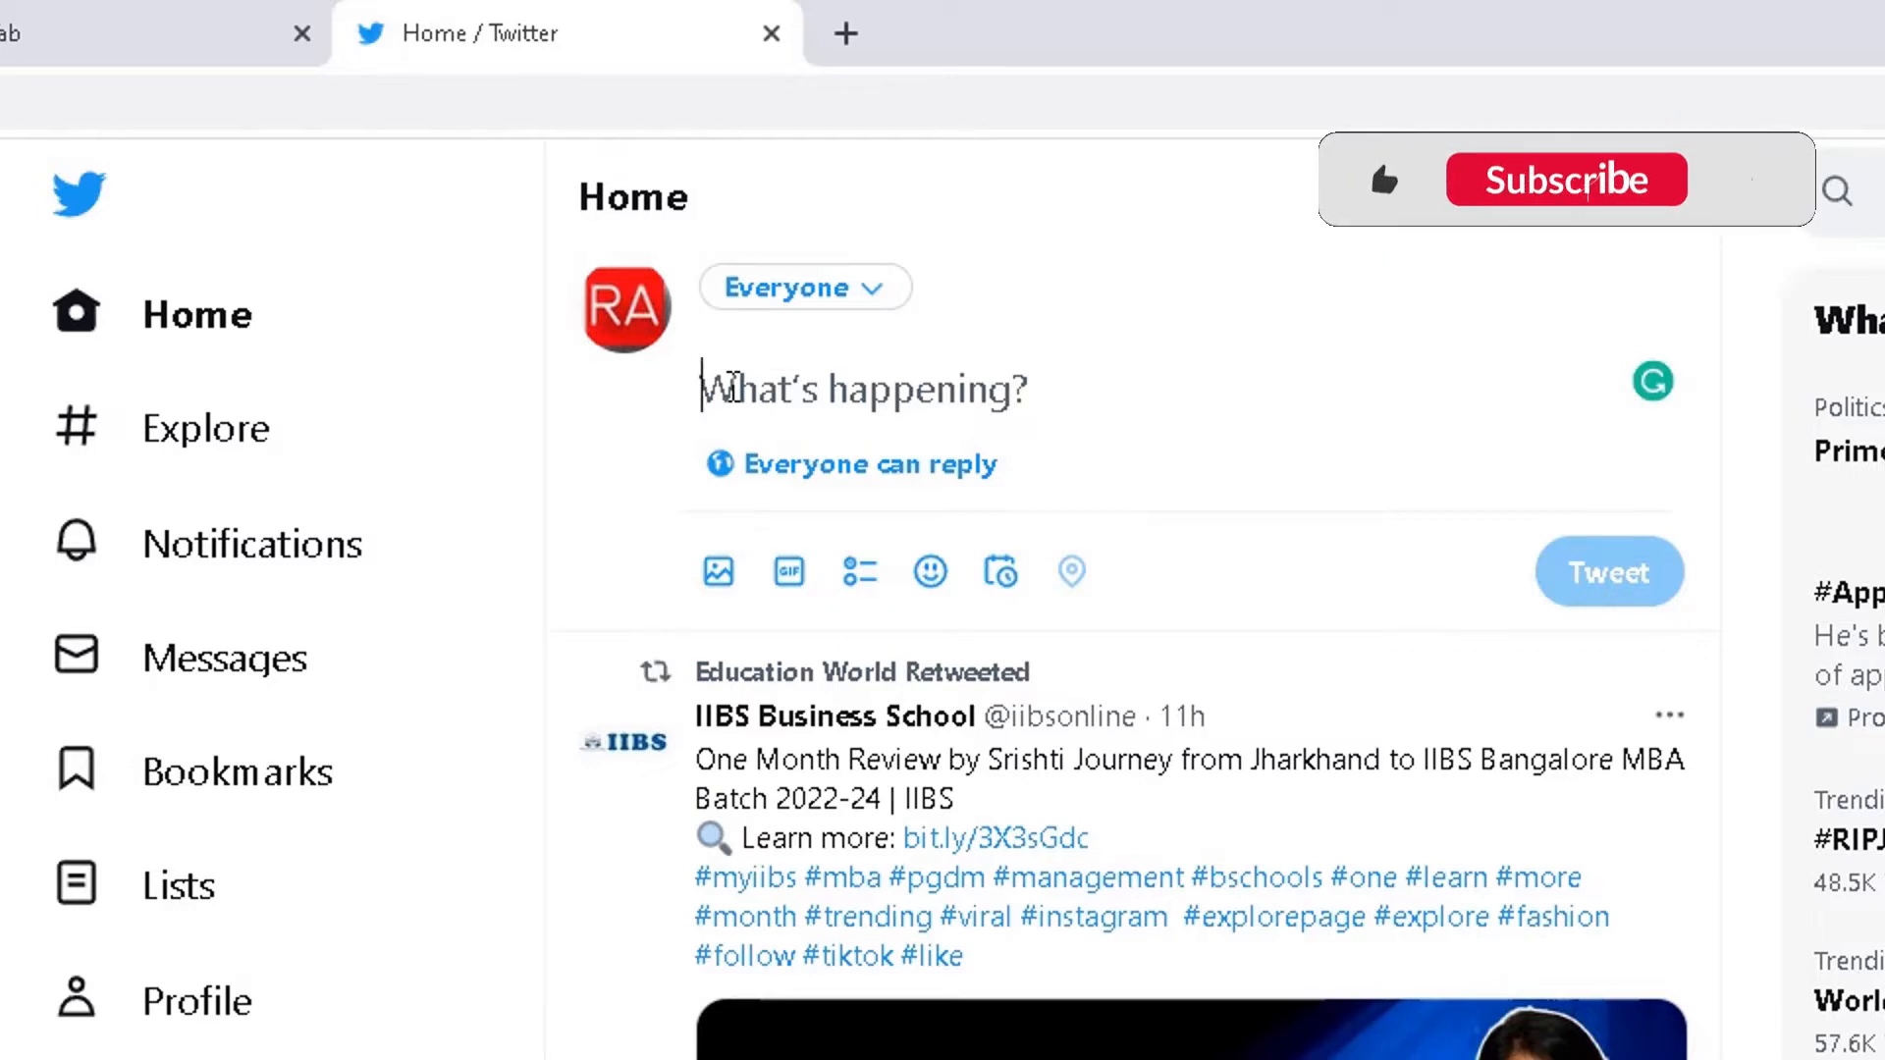
{"action": "left_click", "coordinate": [1564, 180]}
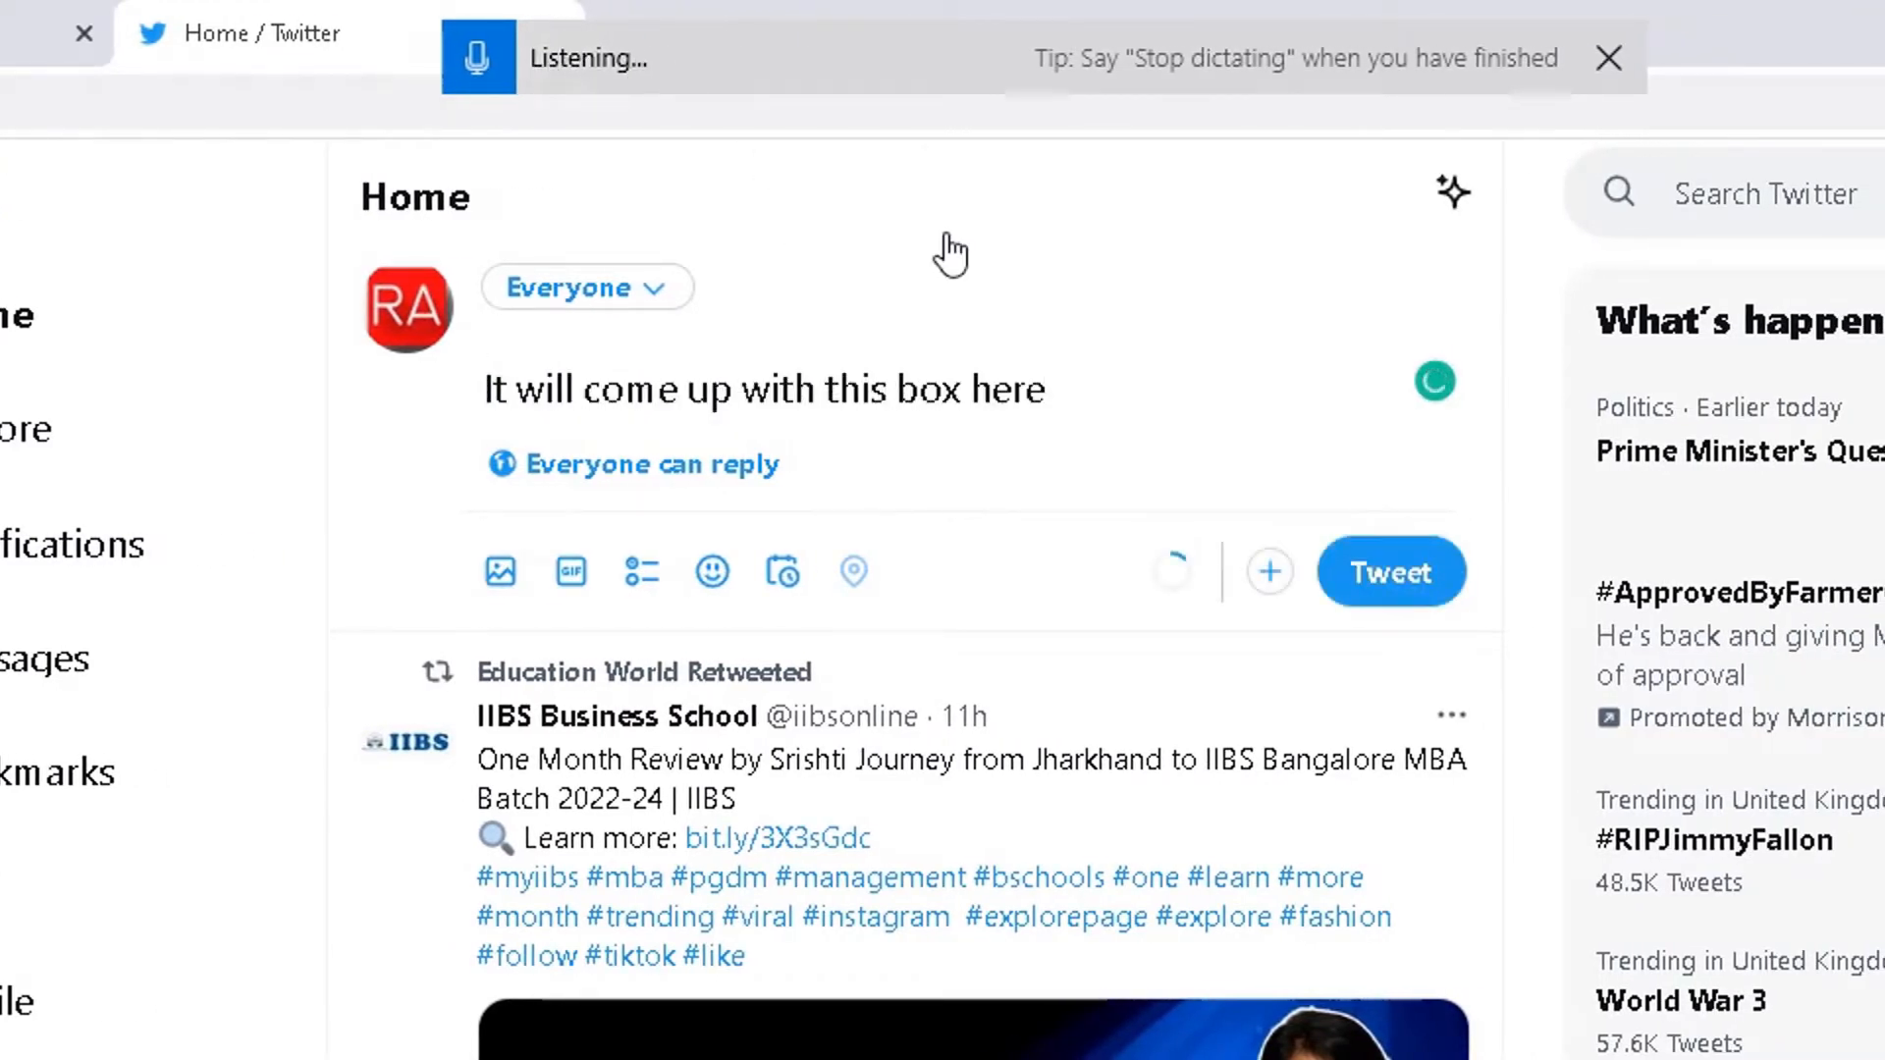
Step: Dictate that voice typing is transcribing what you say into the tweet box
{"action": "type", "text": "an its"}
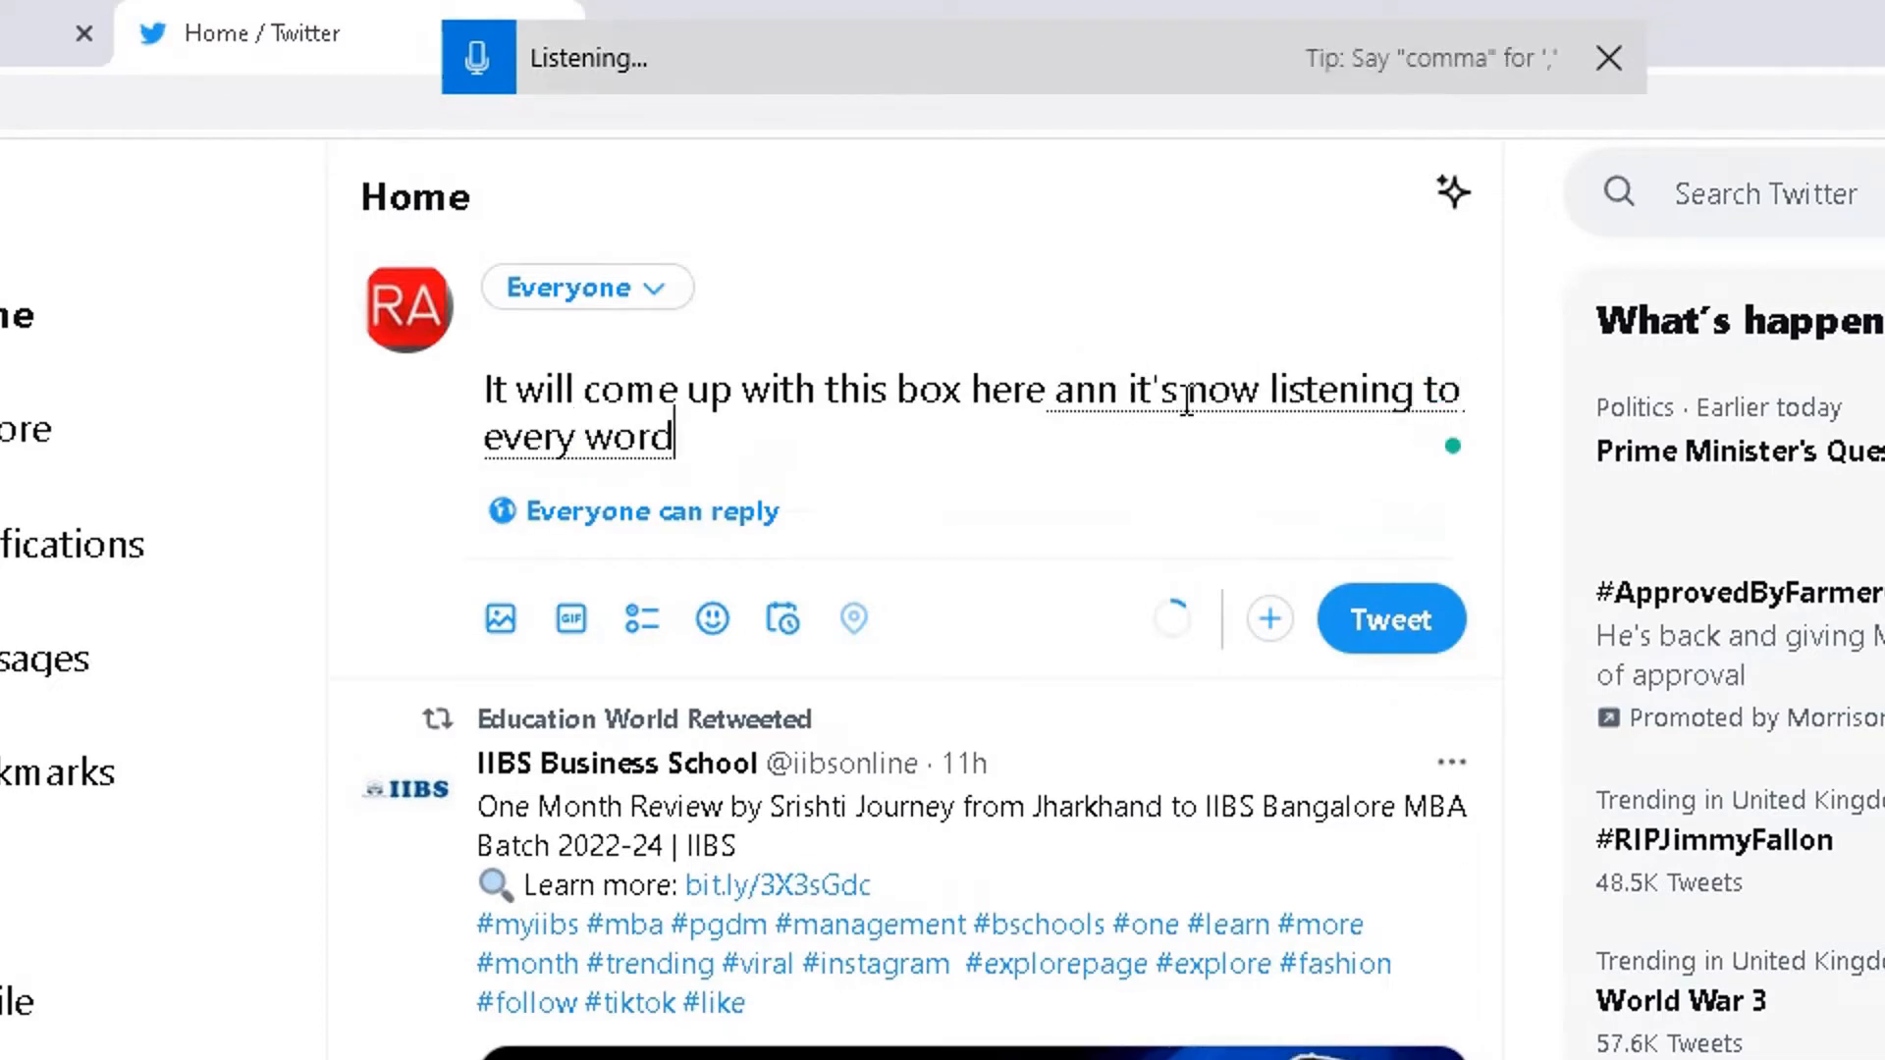
{"action": "type", "text": "I'm saying"}
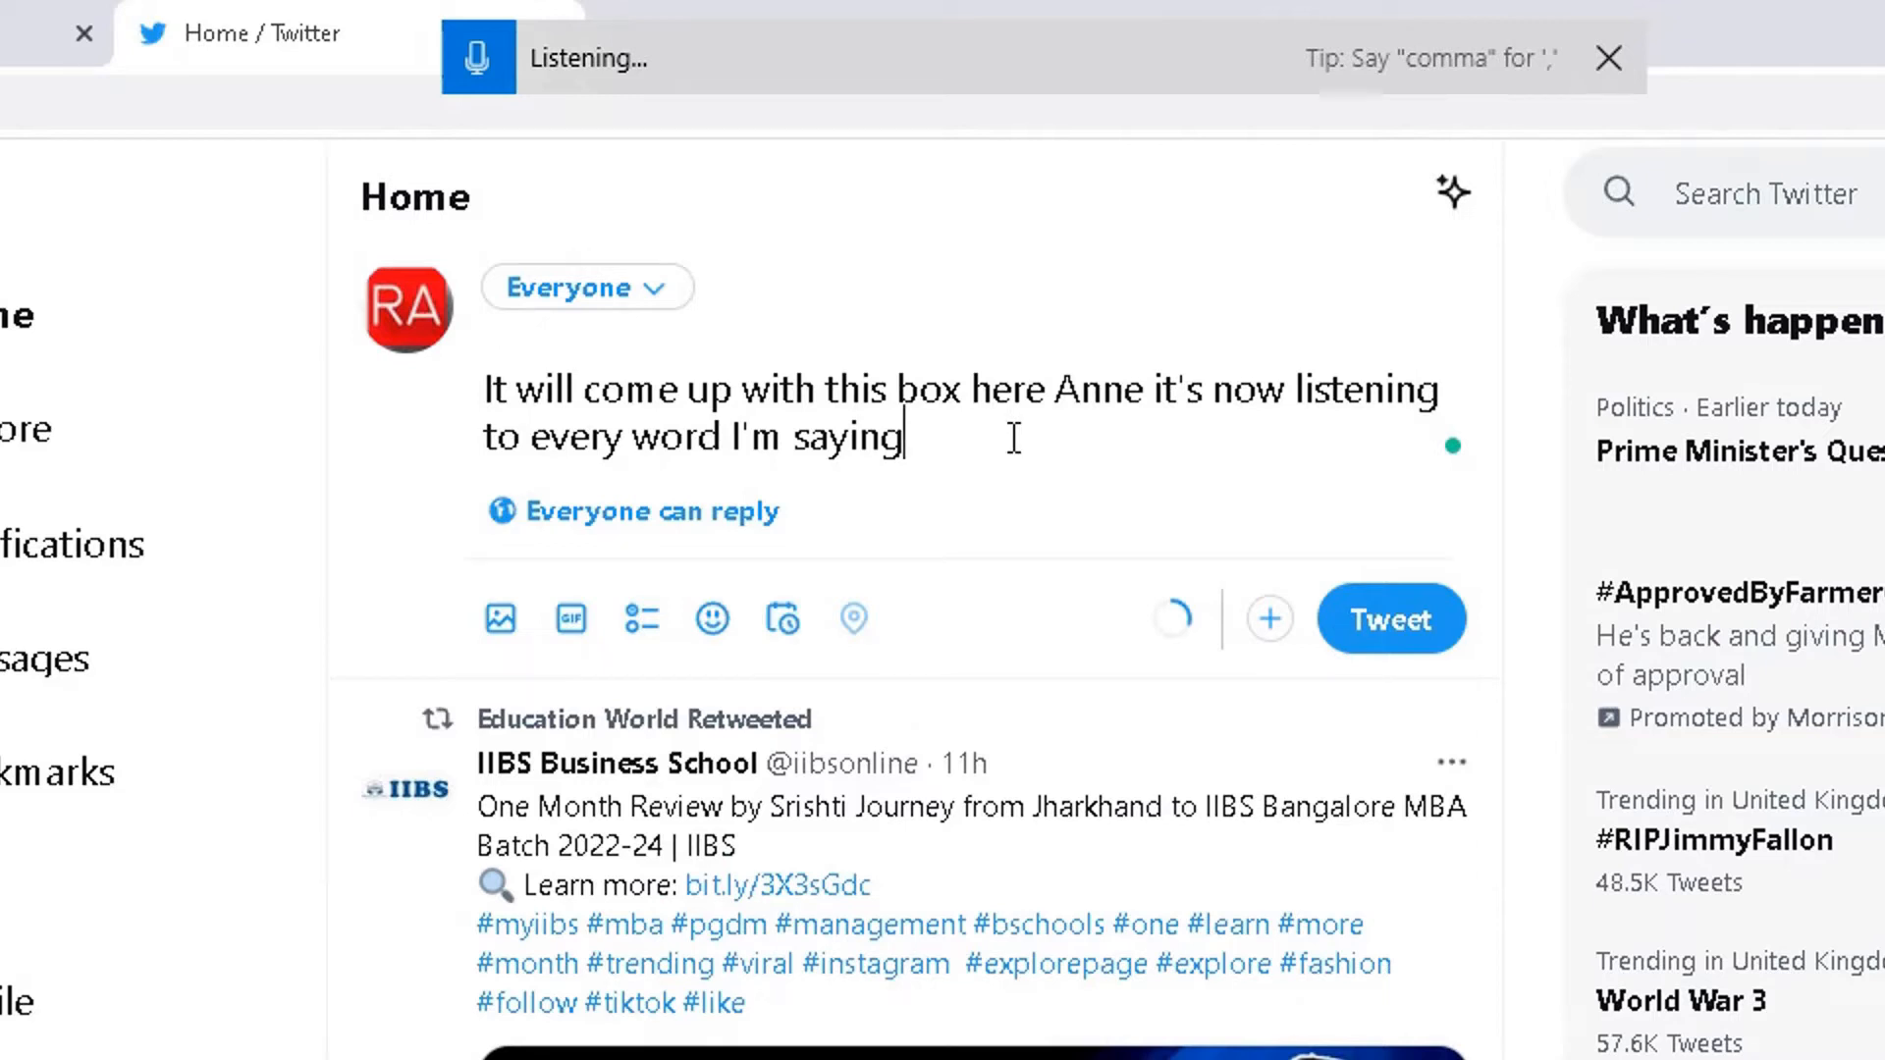
{"action": "type", "text": "and it's dictating what i'm saying into the"}
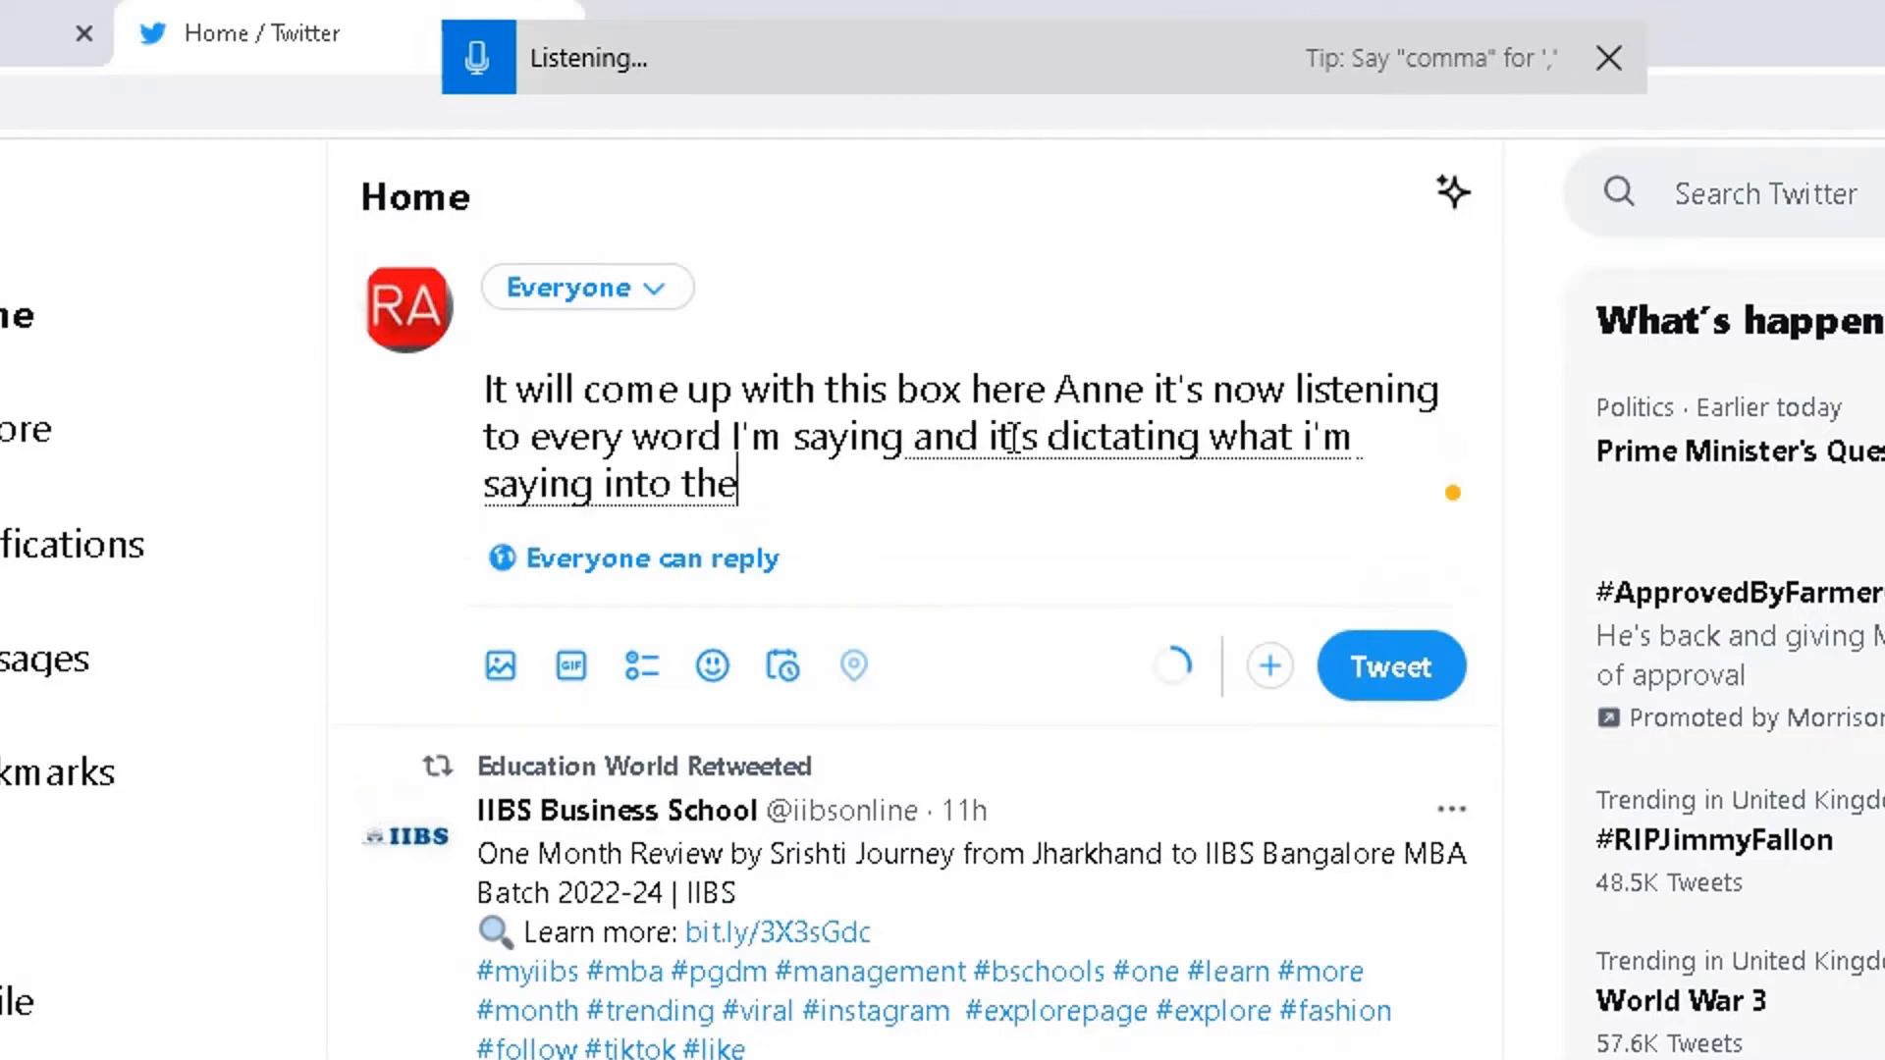
{"action": "type", "text": "tweet box do you go in once you're happy with the tweet"}
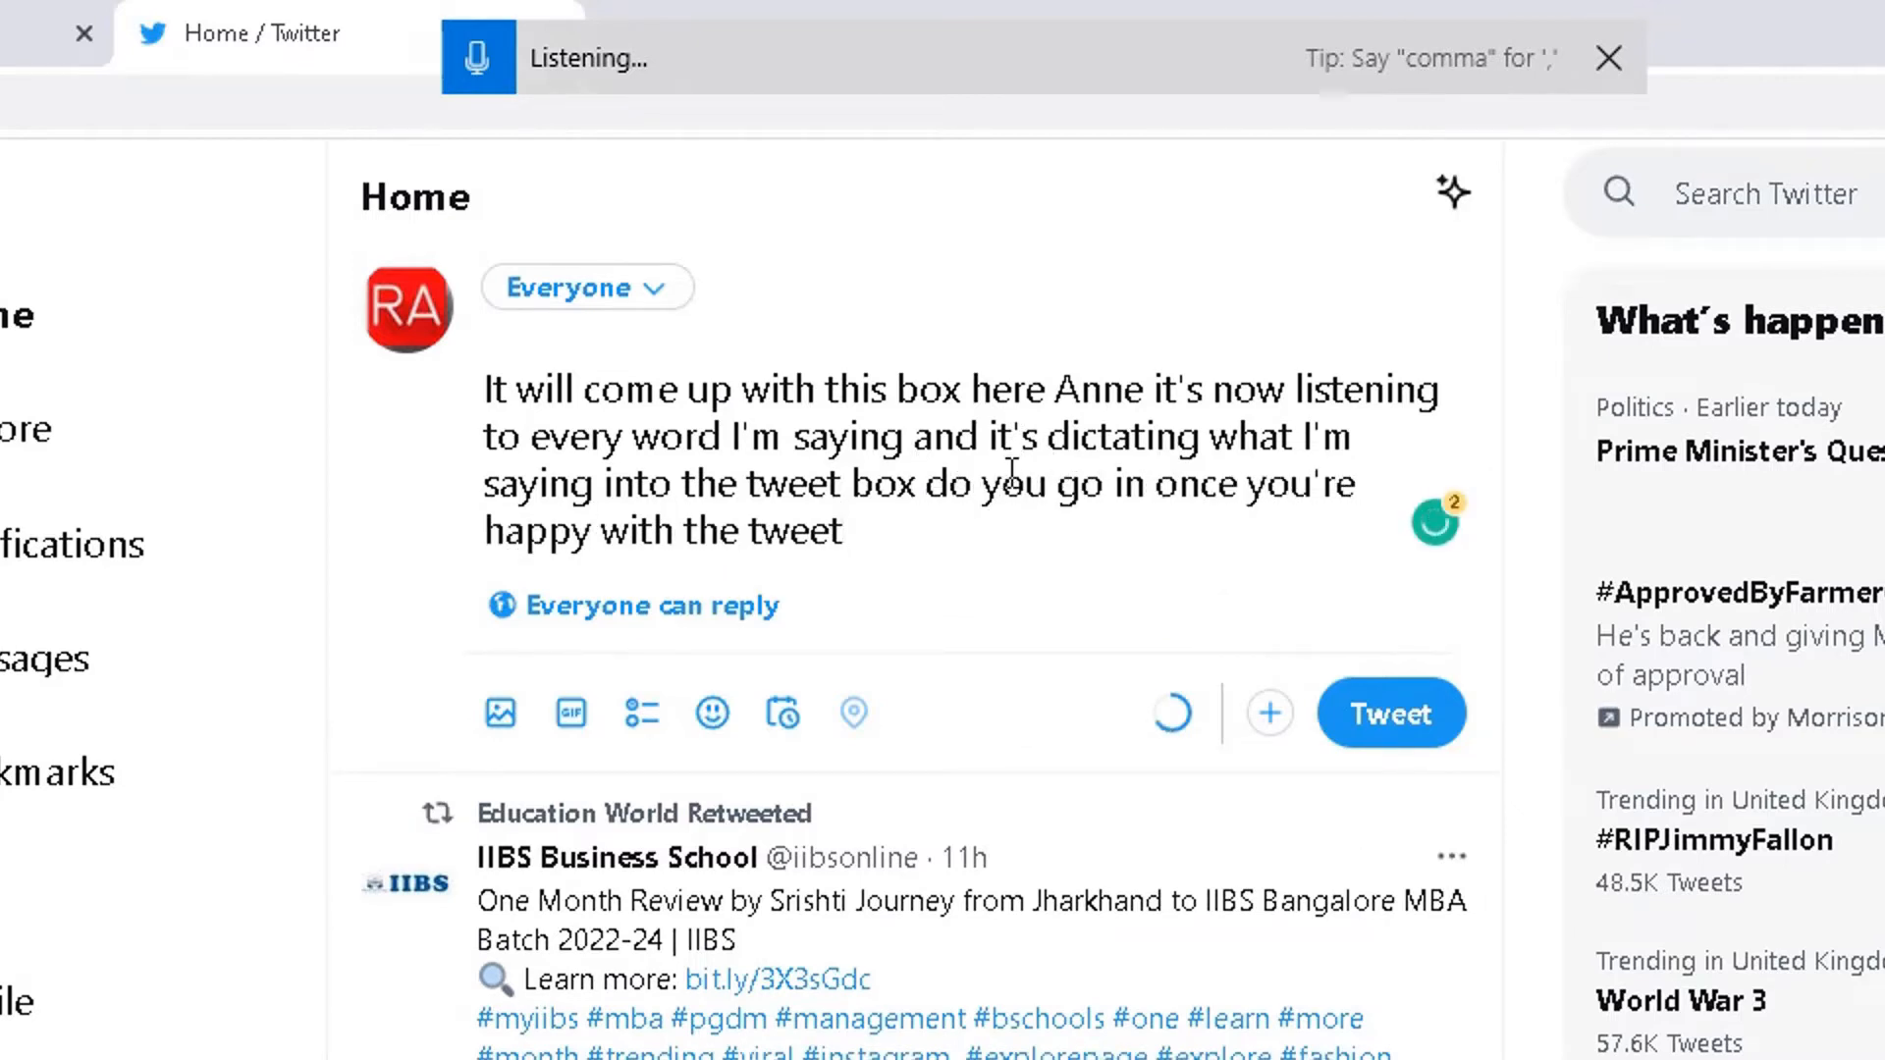
{"action": "mouse_move", "coordinate": [477, 58]}
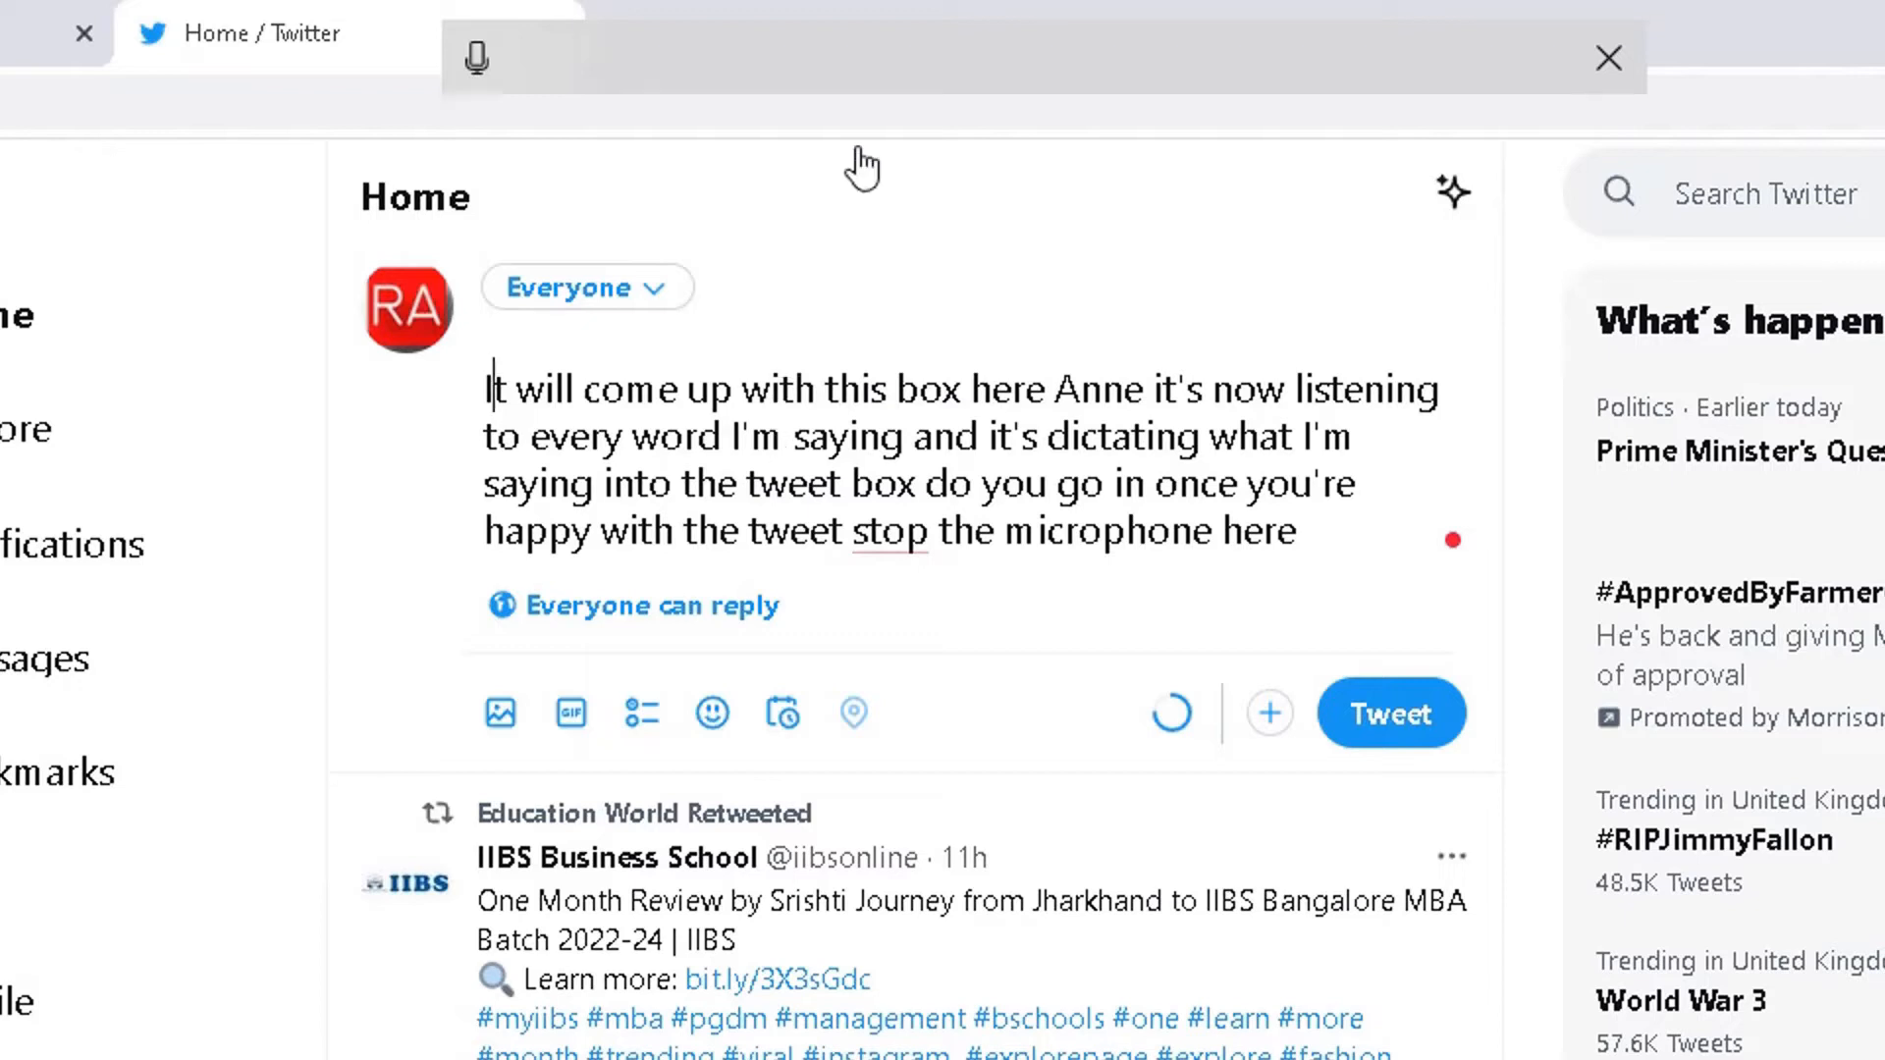
{"action": "mouse_move", "coordinate": [1359, 30]}
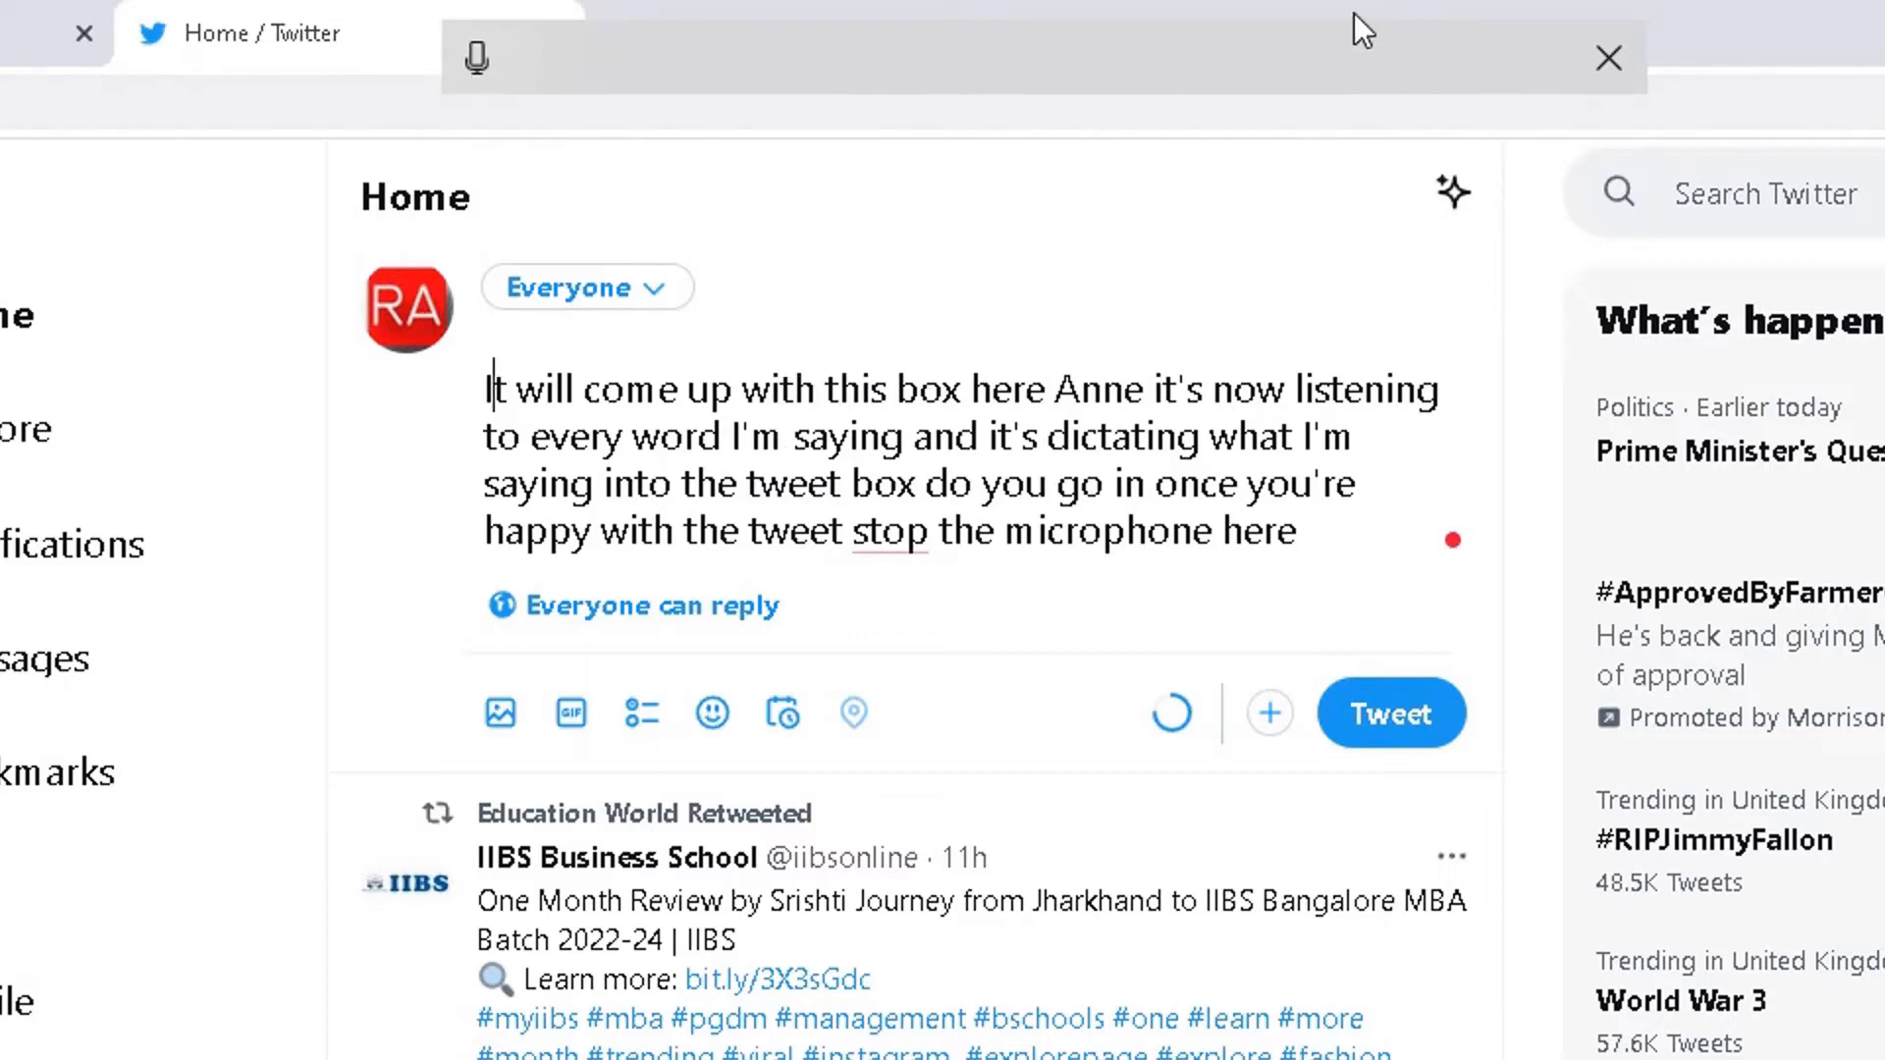
{"action": "mouse_move", "coordinate": [415, 17]}
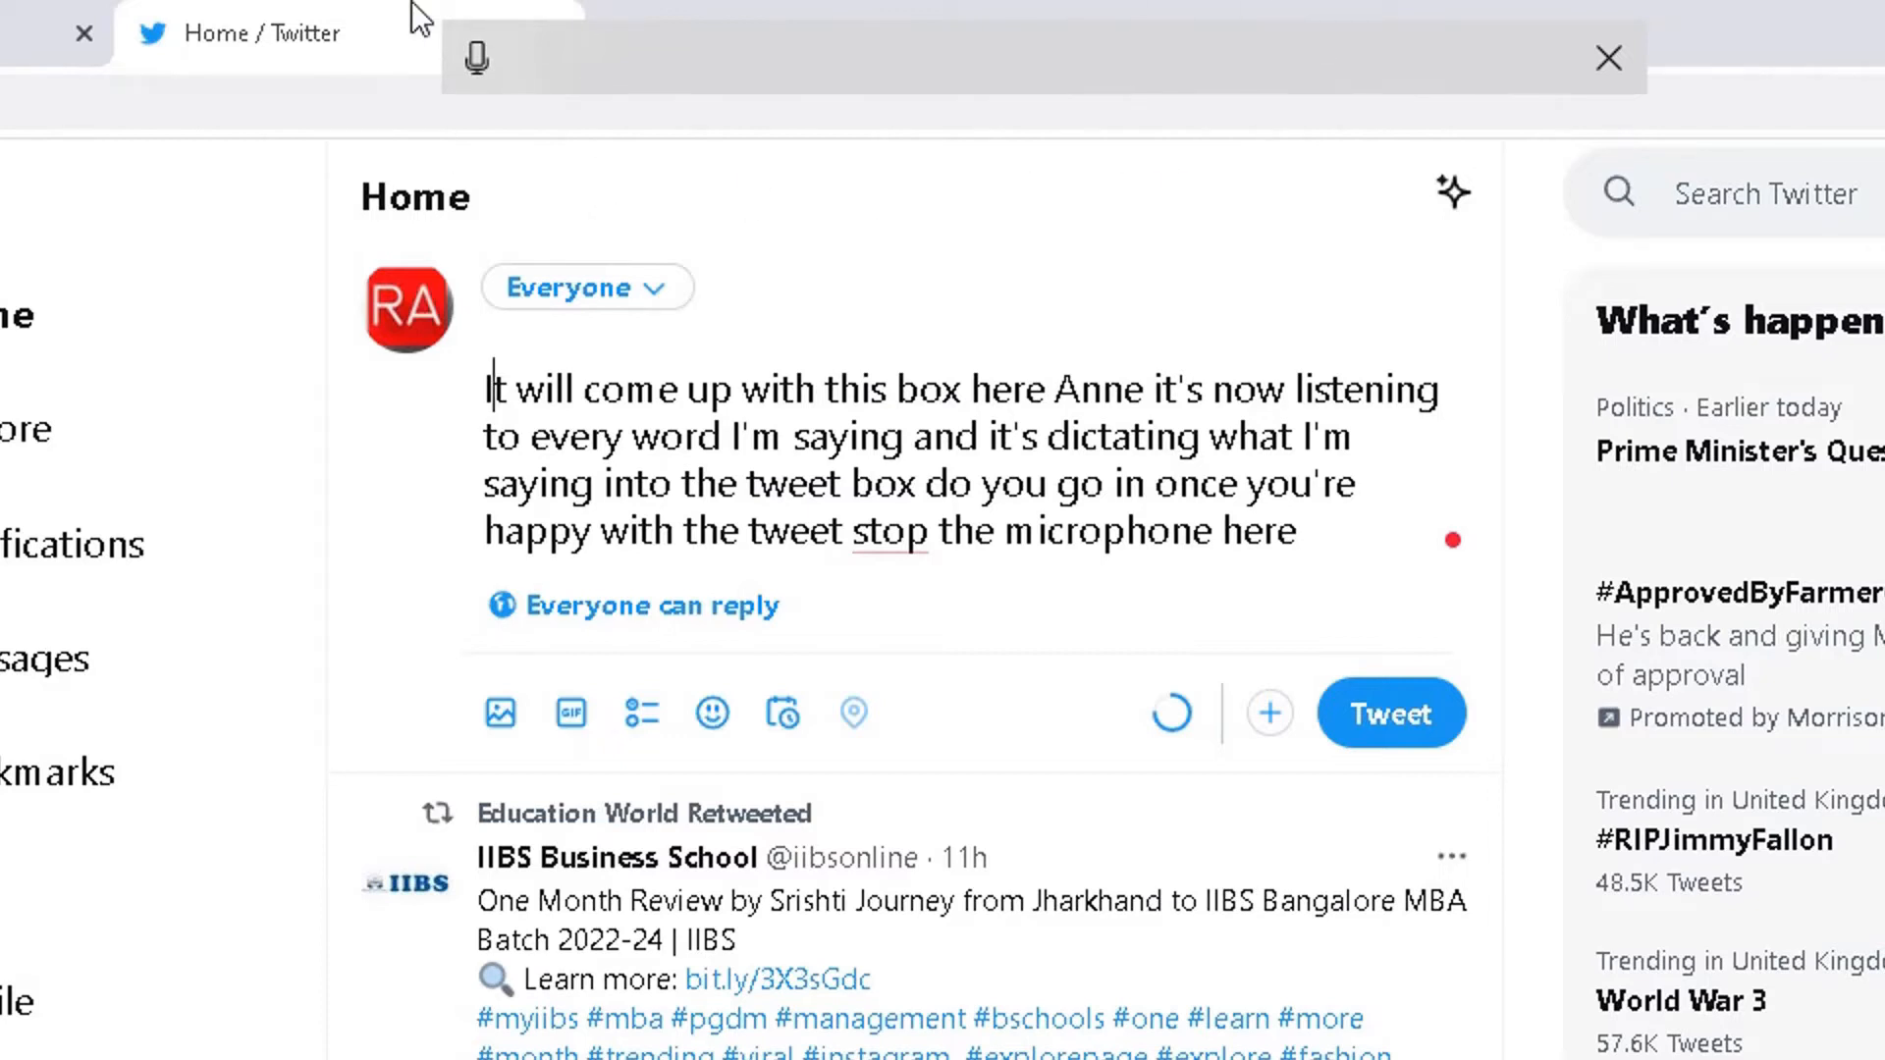
{"action": "mouse_move", "coordinate": [909, 341]}
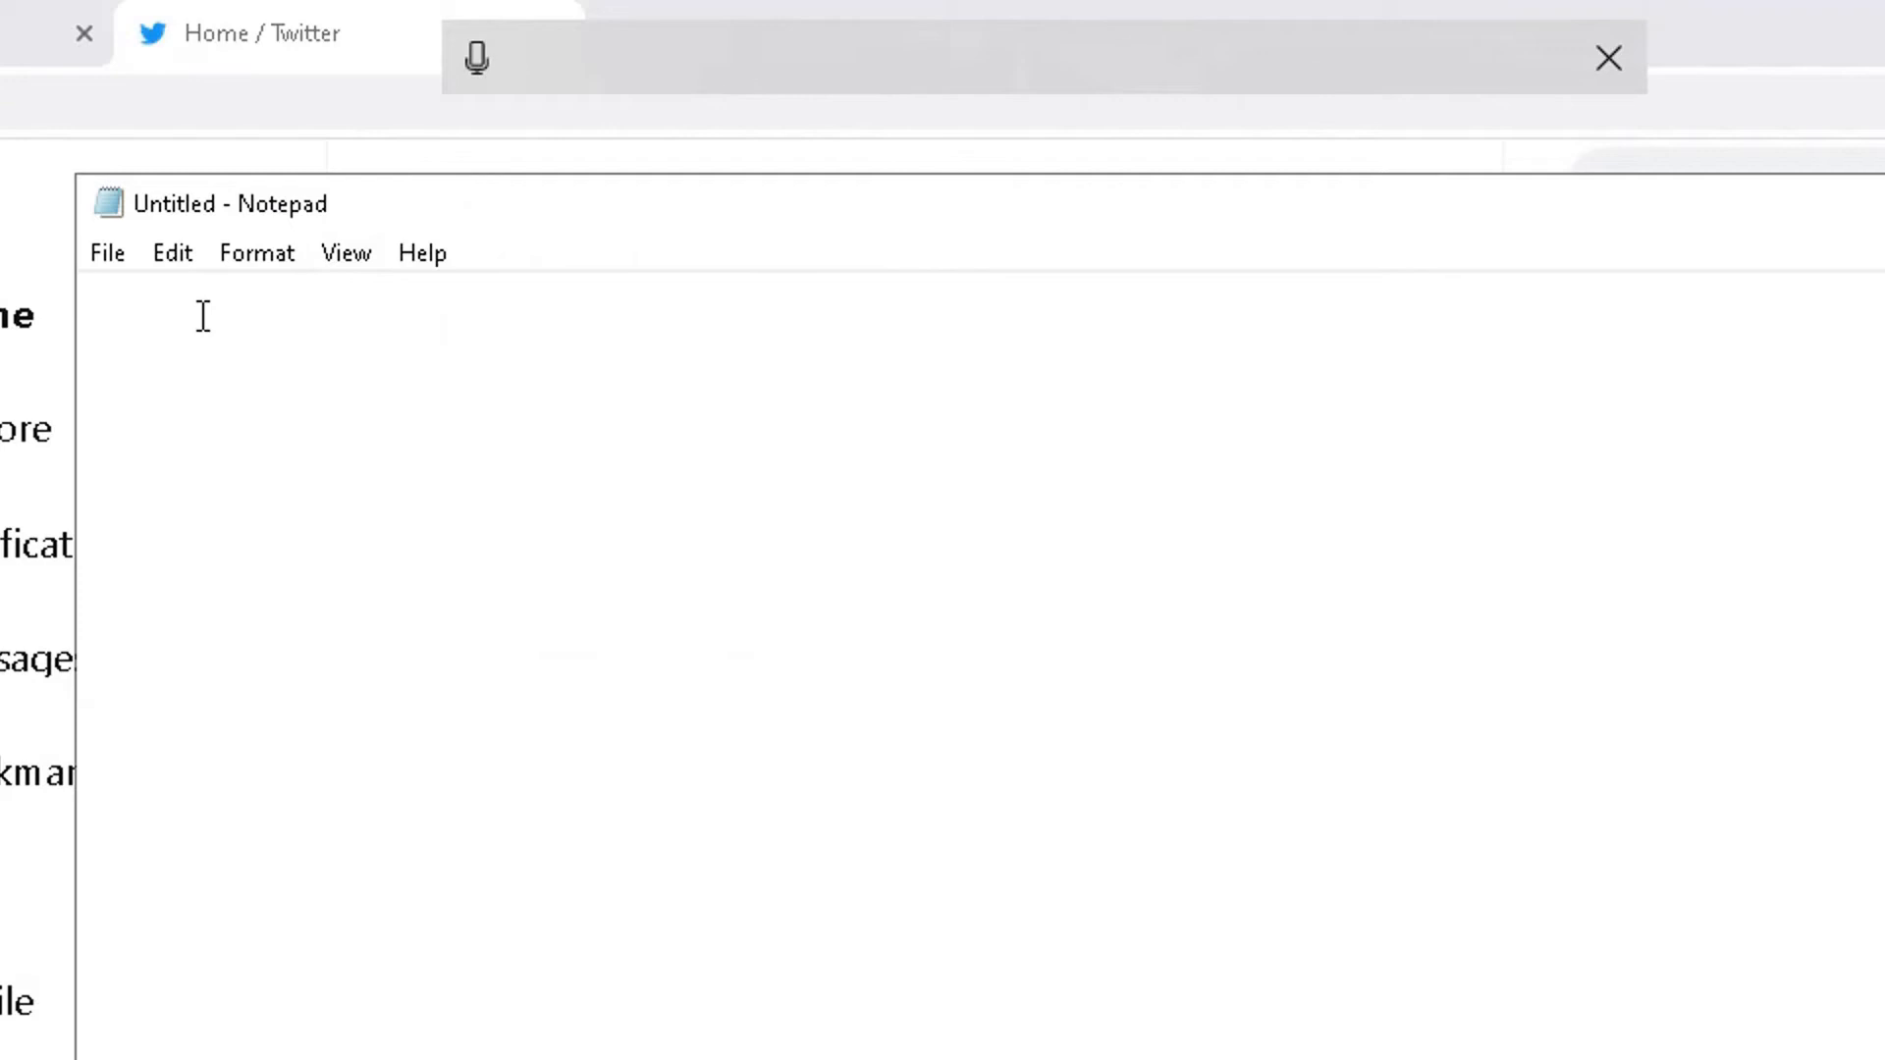
Step: Put the cursor in the blank Untitled Notepad document
{"action": "left_click", "coordinate": [198, 316]}
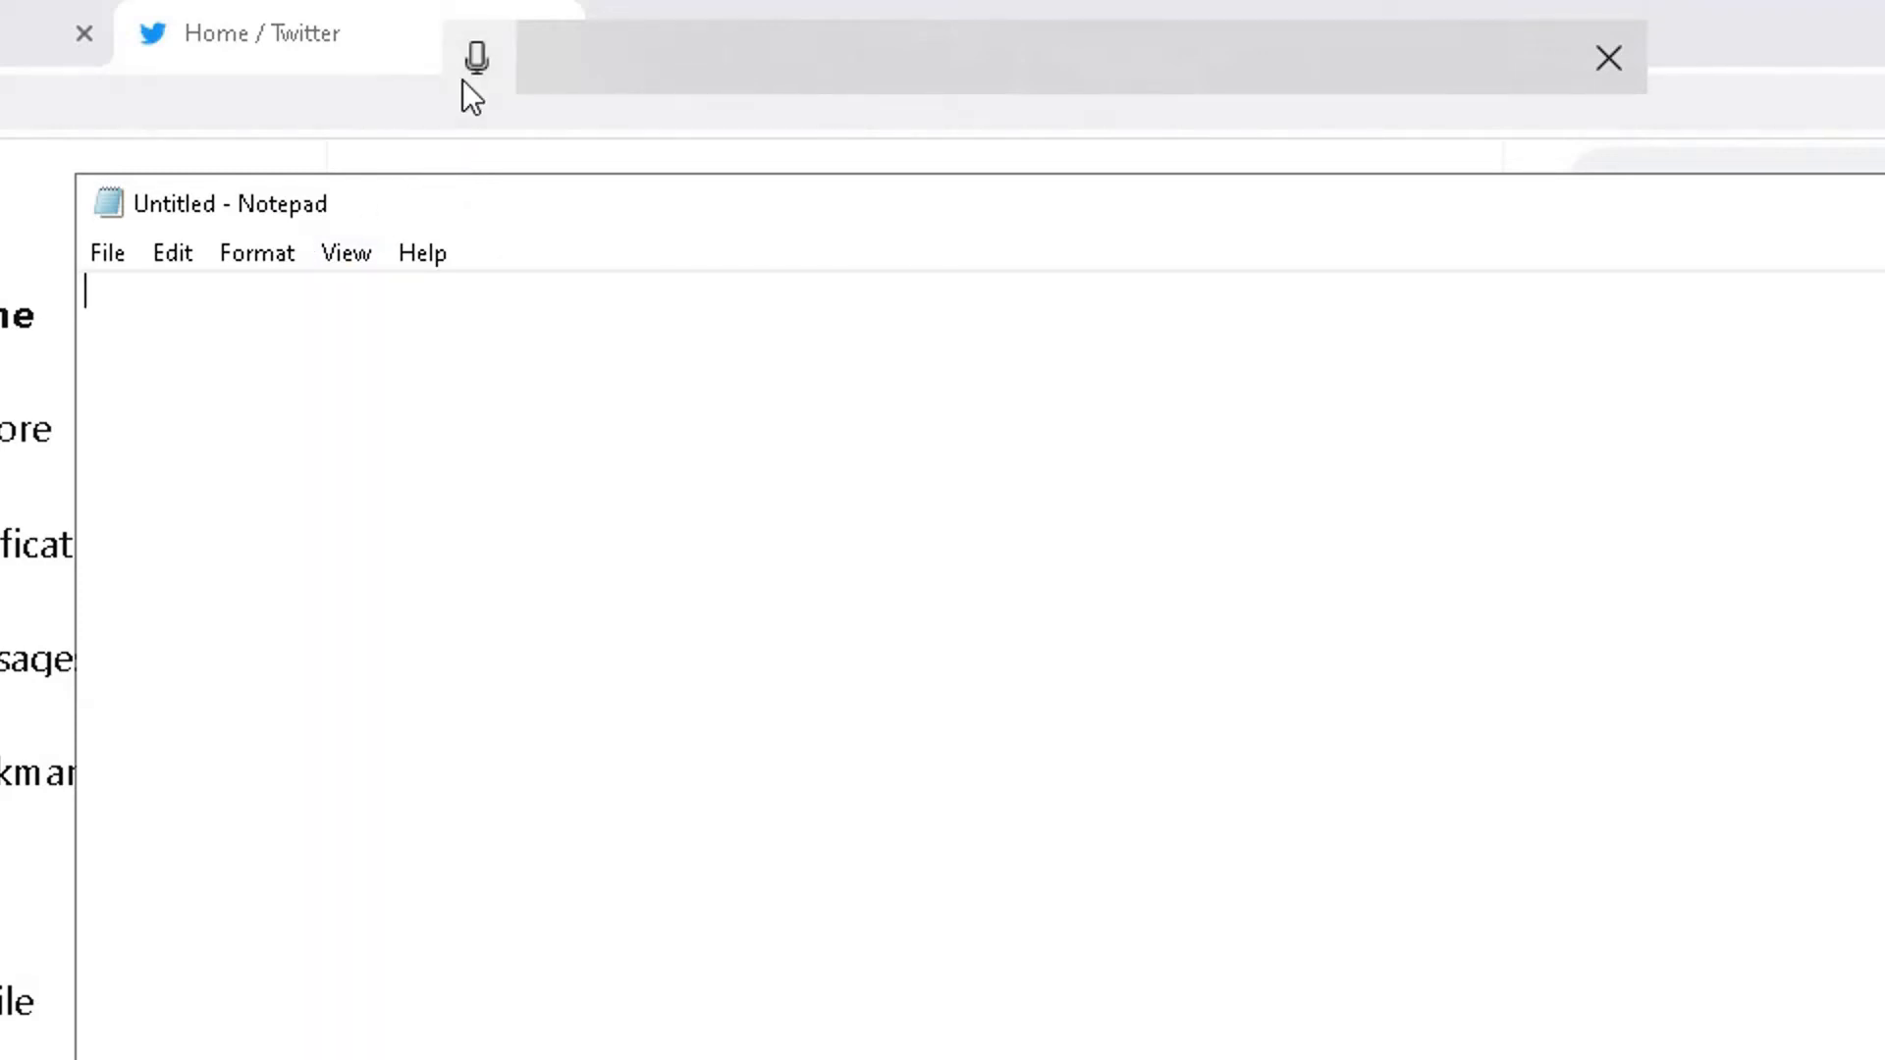
Step: Resume voice typing and dictate 'Hello how are you, I hope you are well, please subscribe…'
{"action": "left_click", "coordinate": [476, 58]}
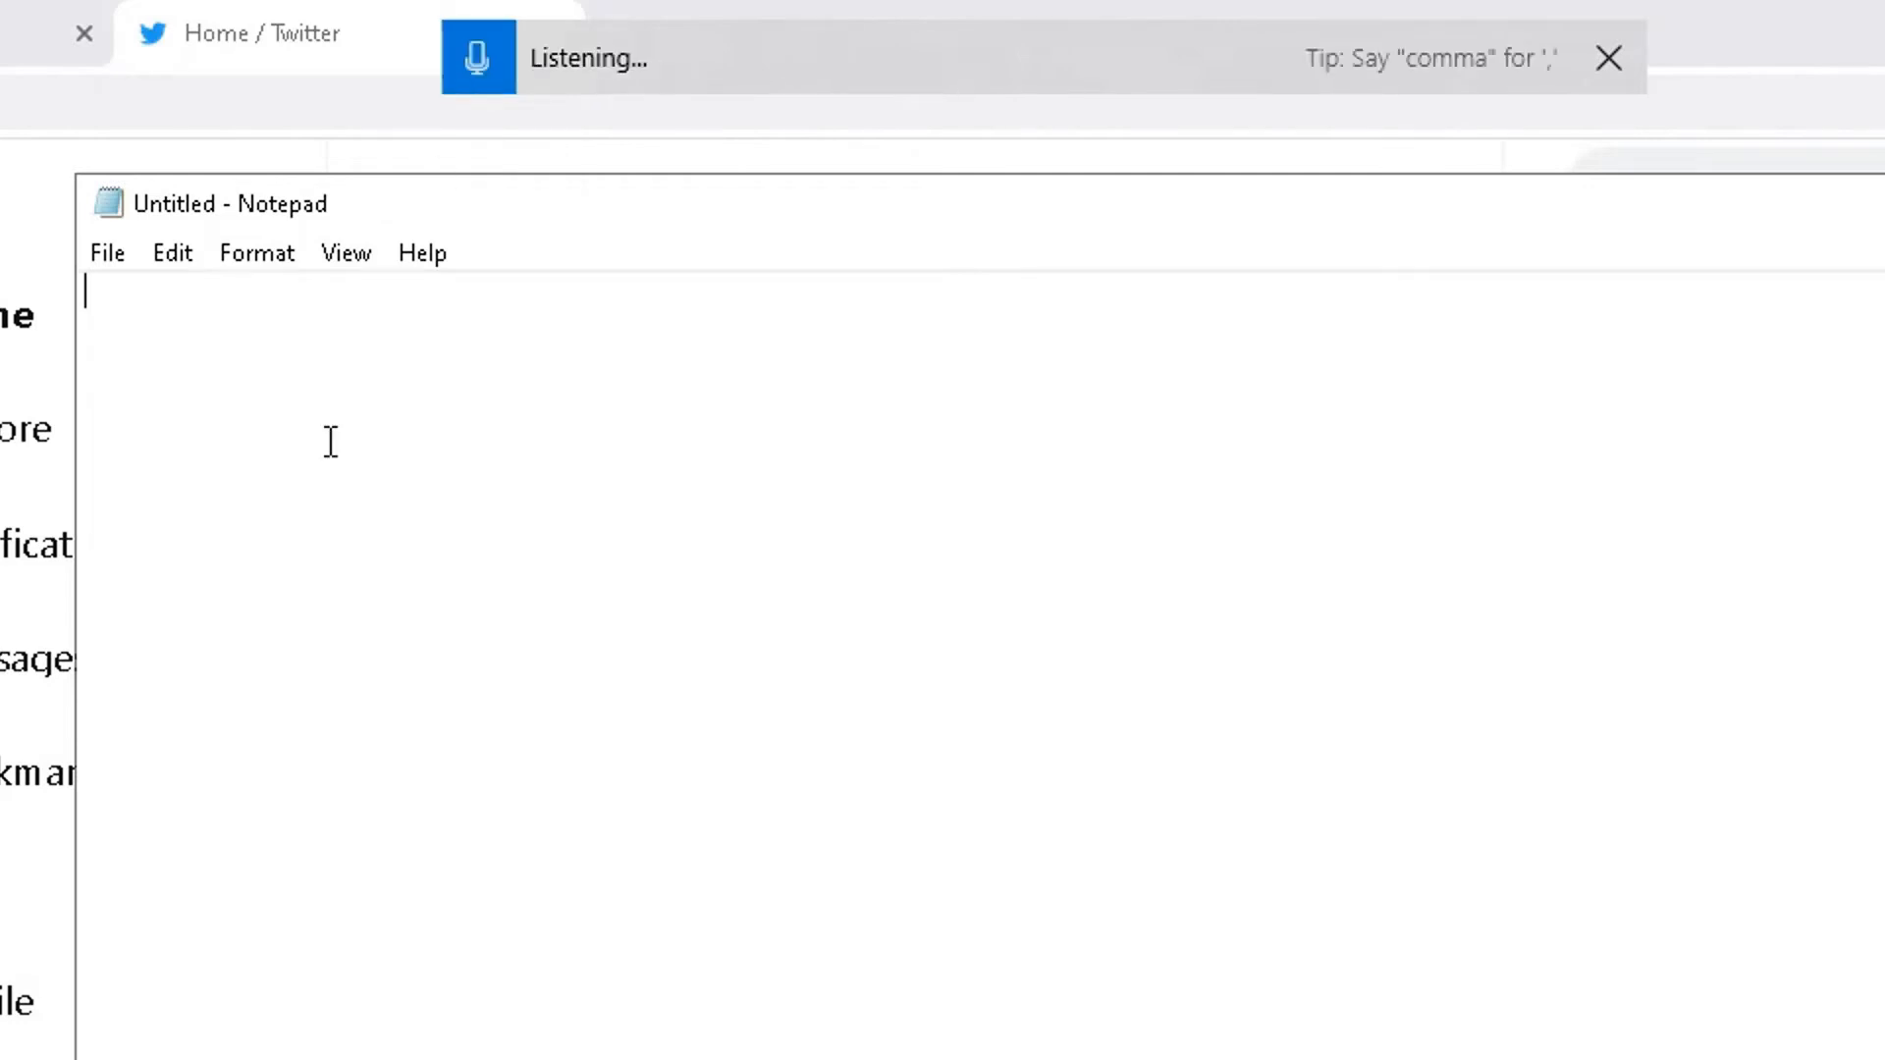
{"action": "type", "text": "hello"}
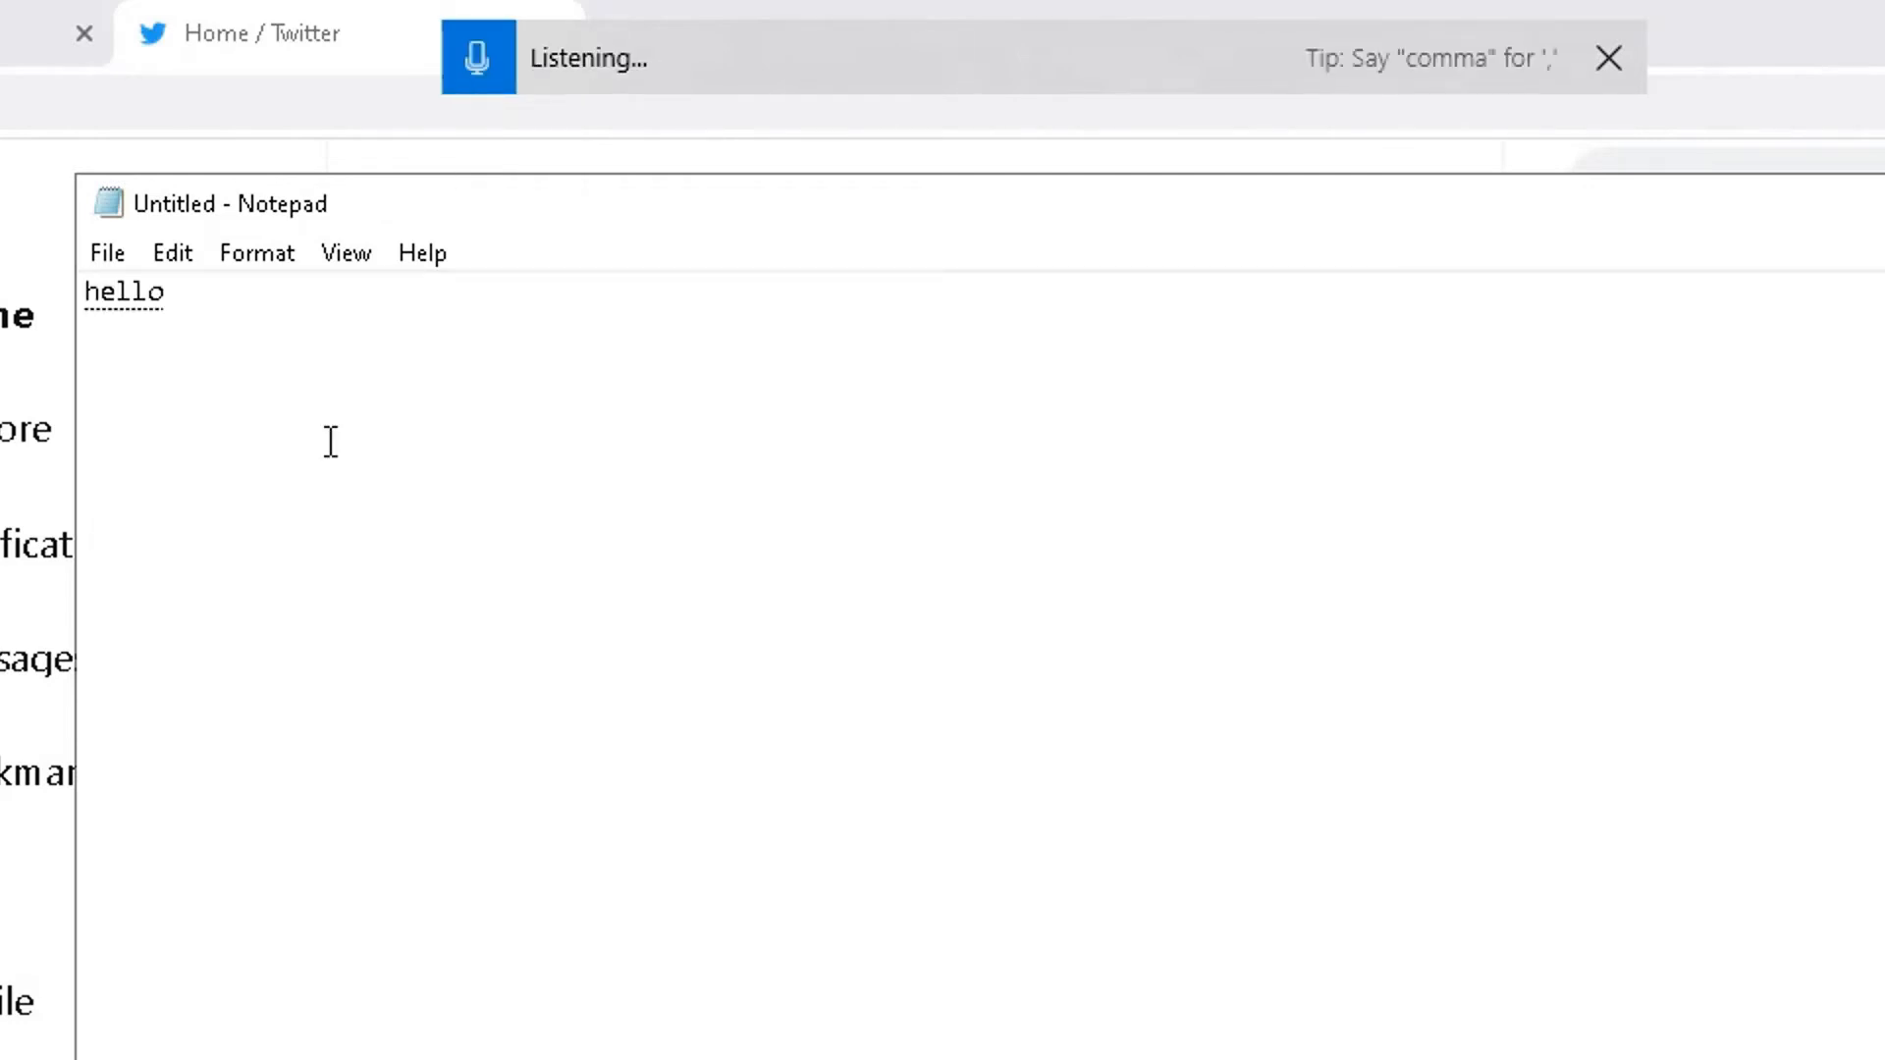
{"action": "type", "text": "Hello how are you"}
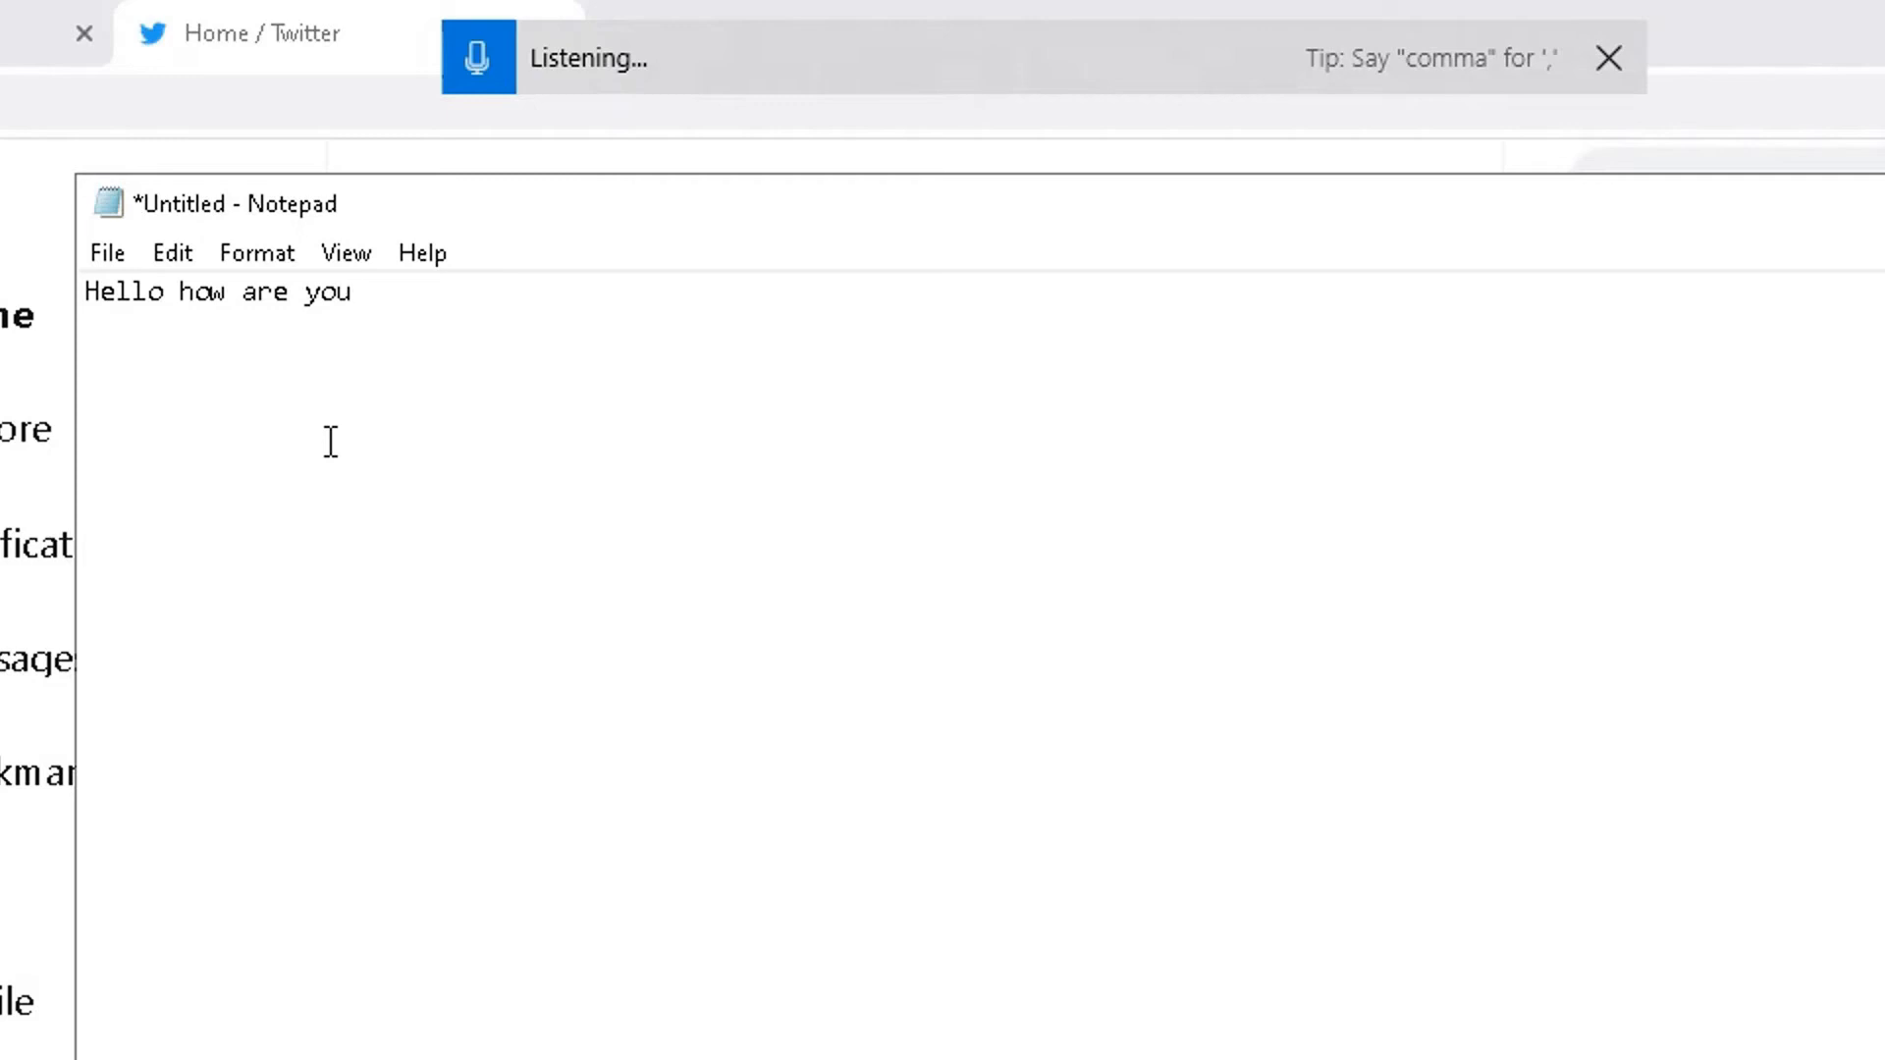
{"action": "type", "text": "i hope you are"}
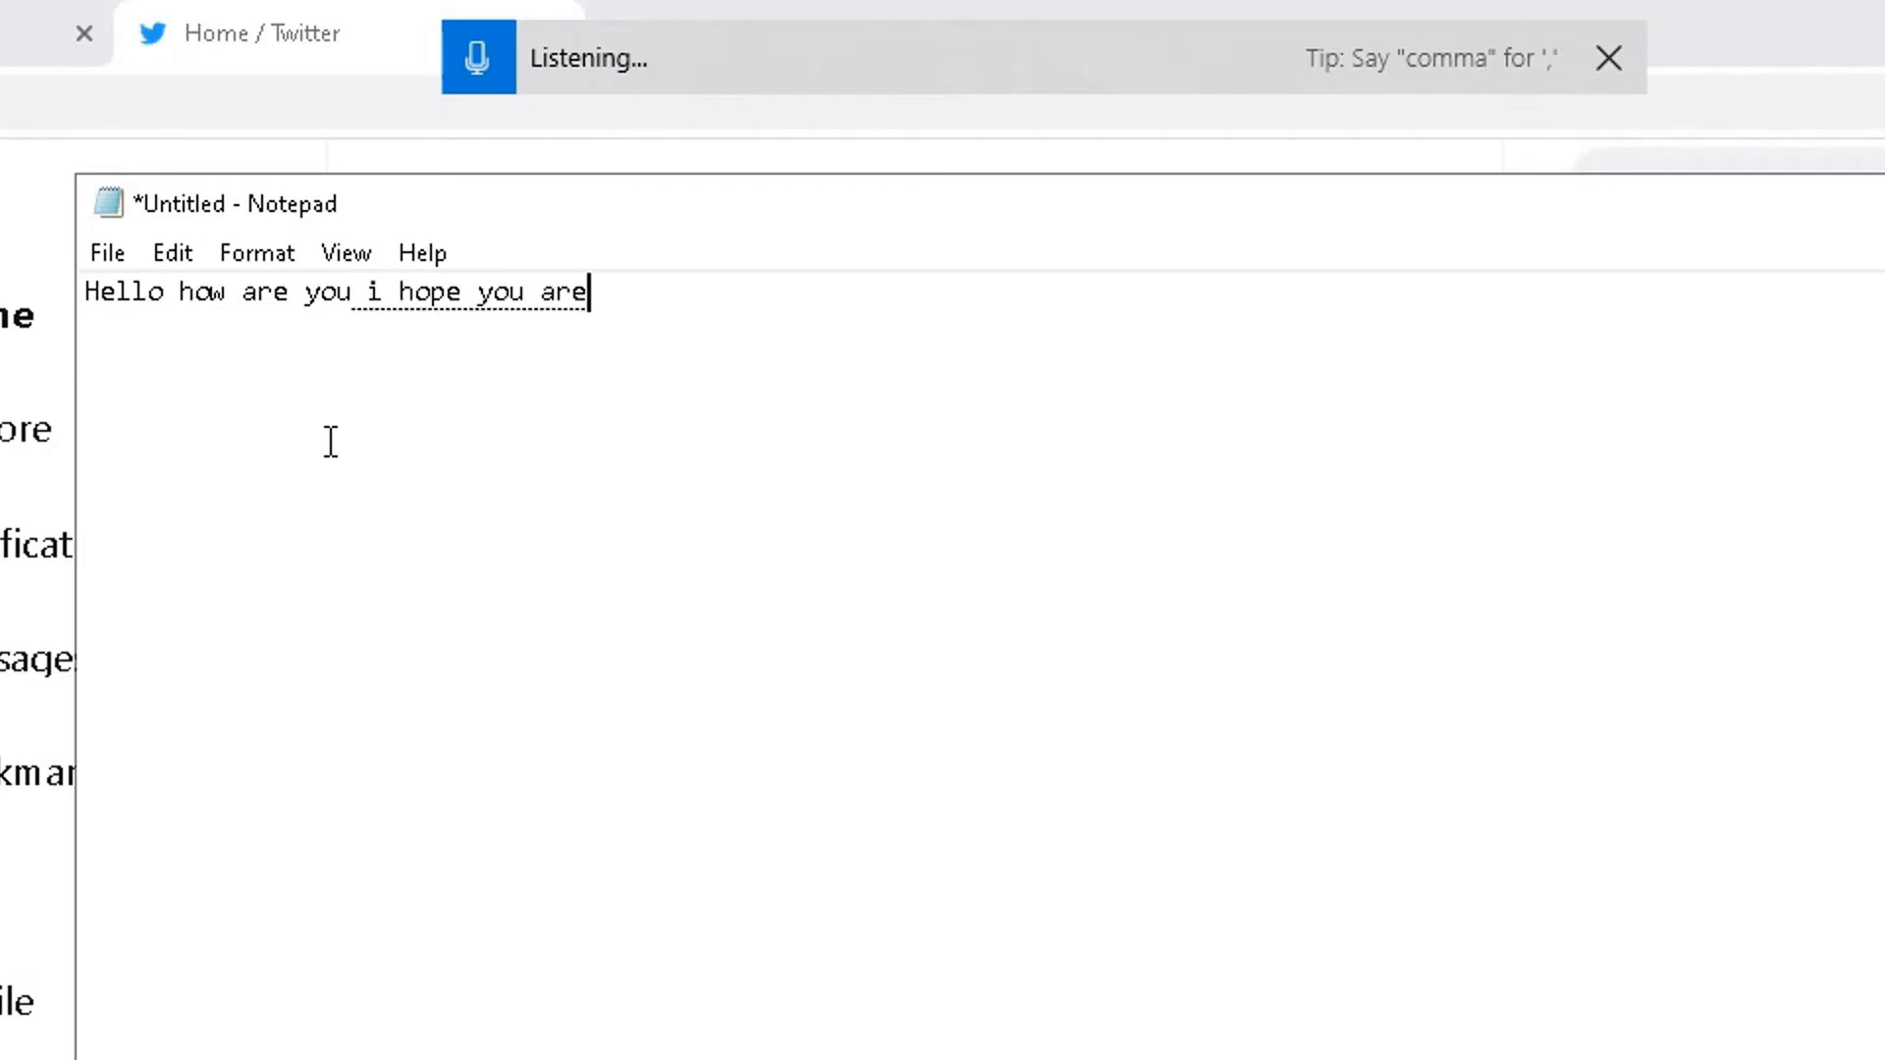
{"action": "type", "text": "well"}
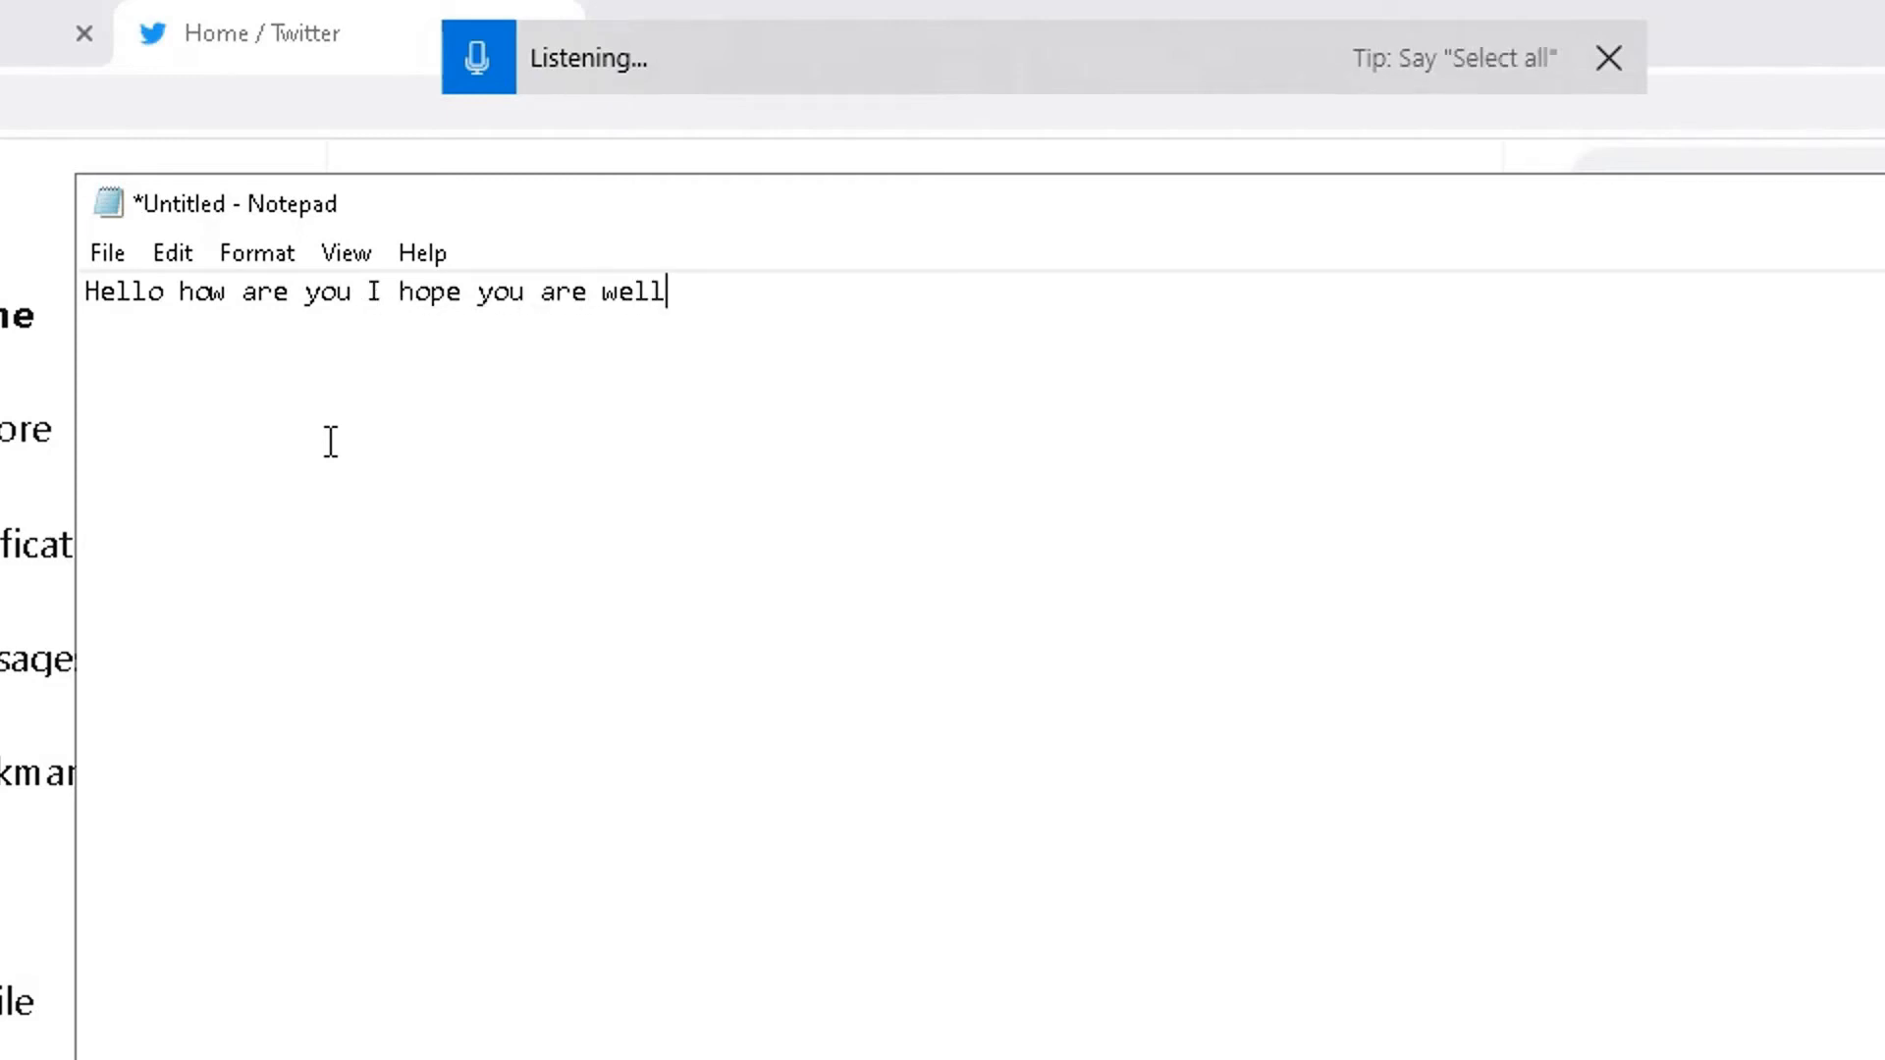
{"action": "type", "text": "please subscribe to my youtube channel which is rhe solutions"}
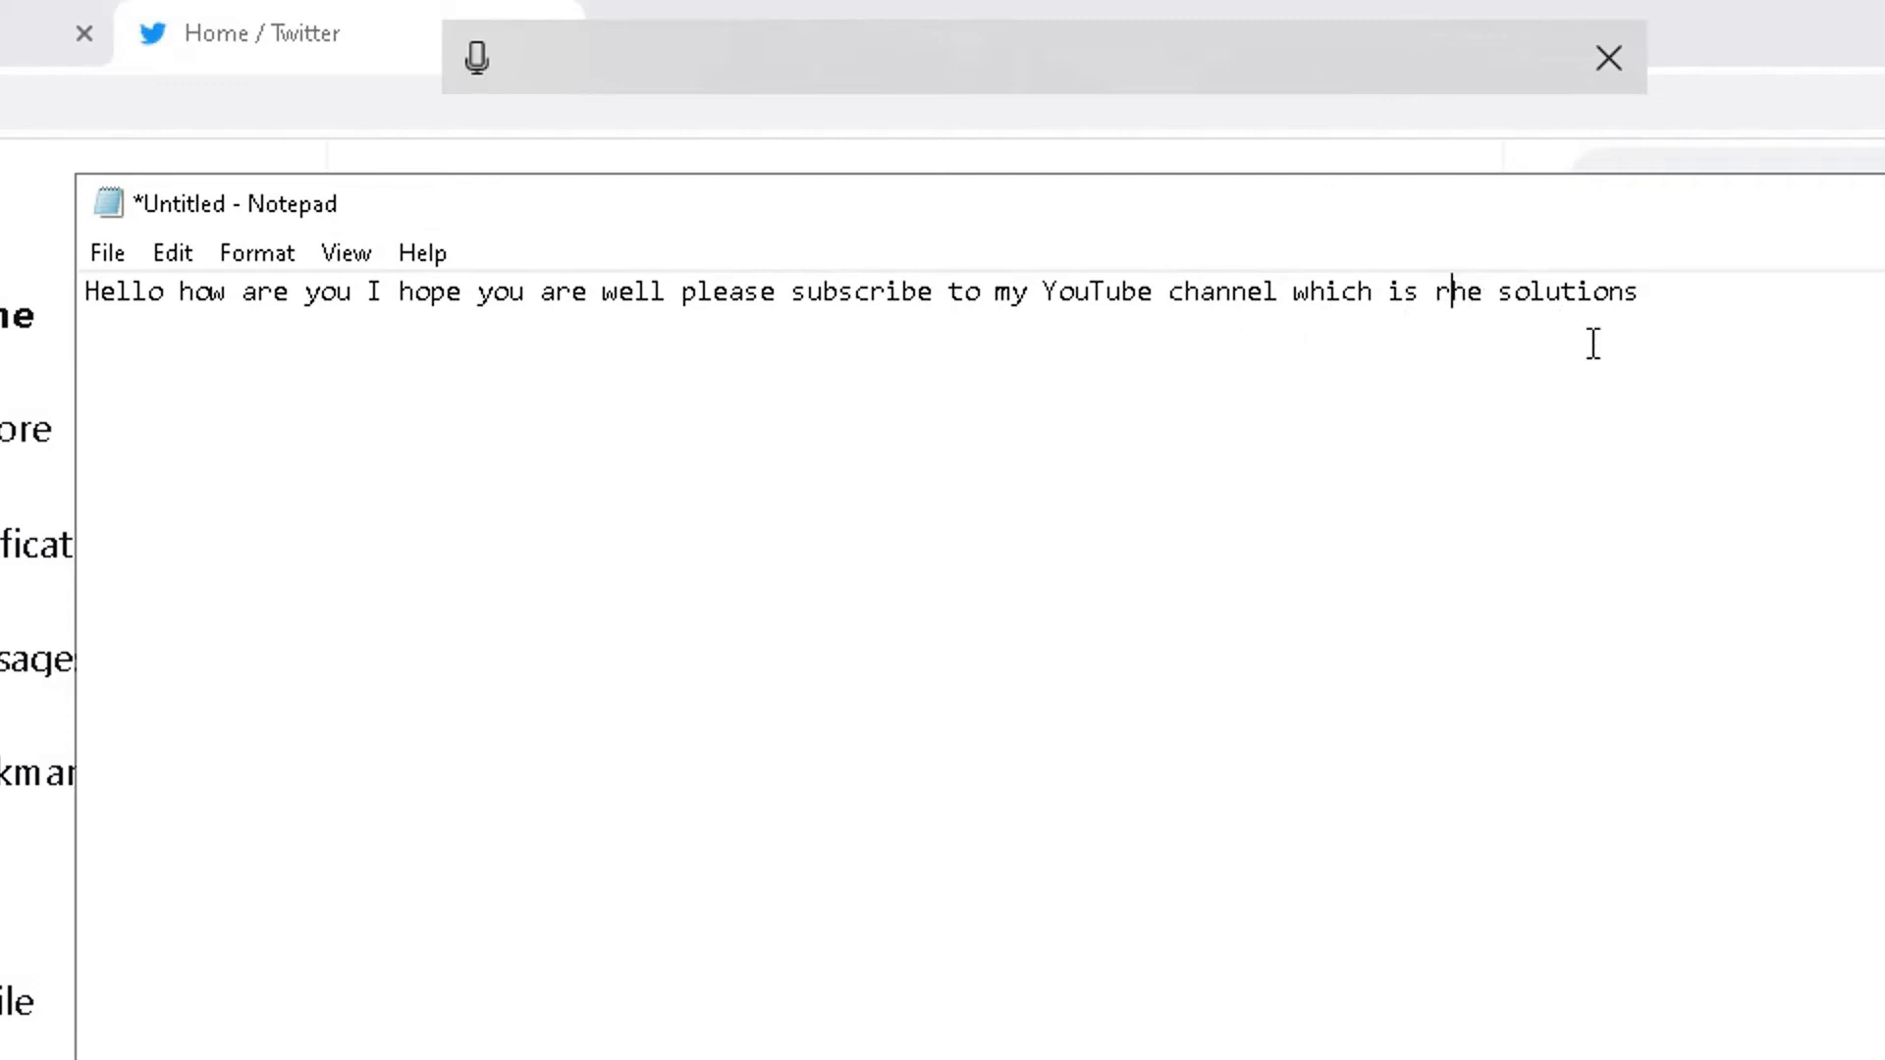
Step: Replace the wrong letter so the channel name reads 'ra solutions'
{"action": "key", "text": "Backspace"}
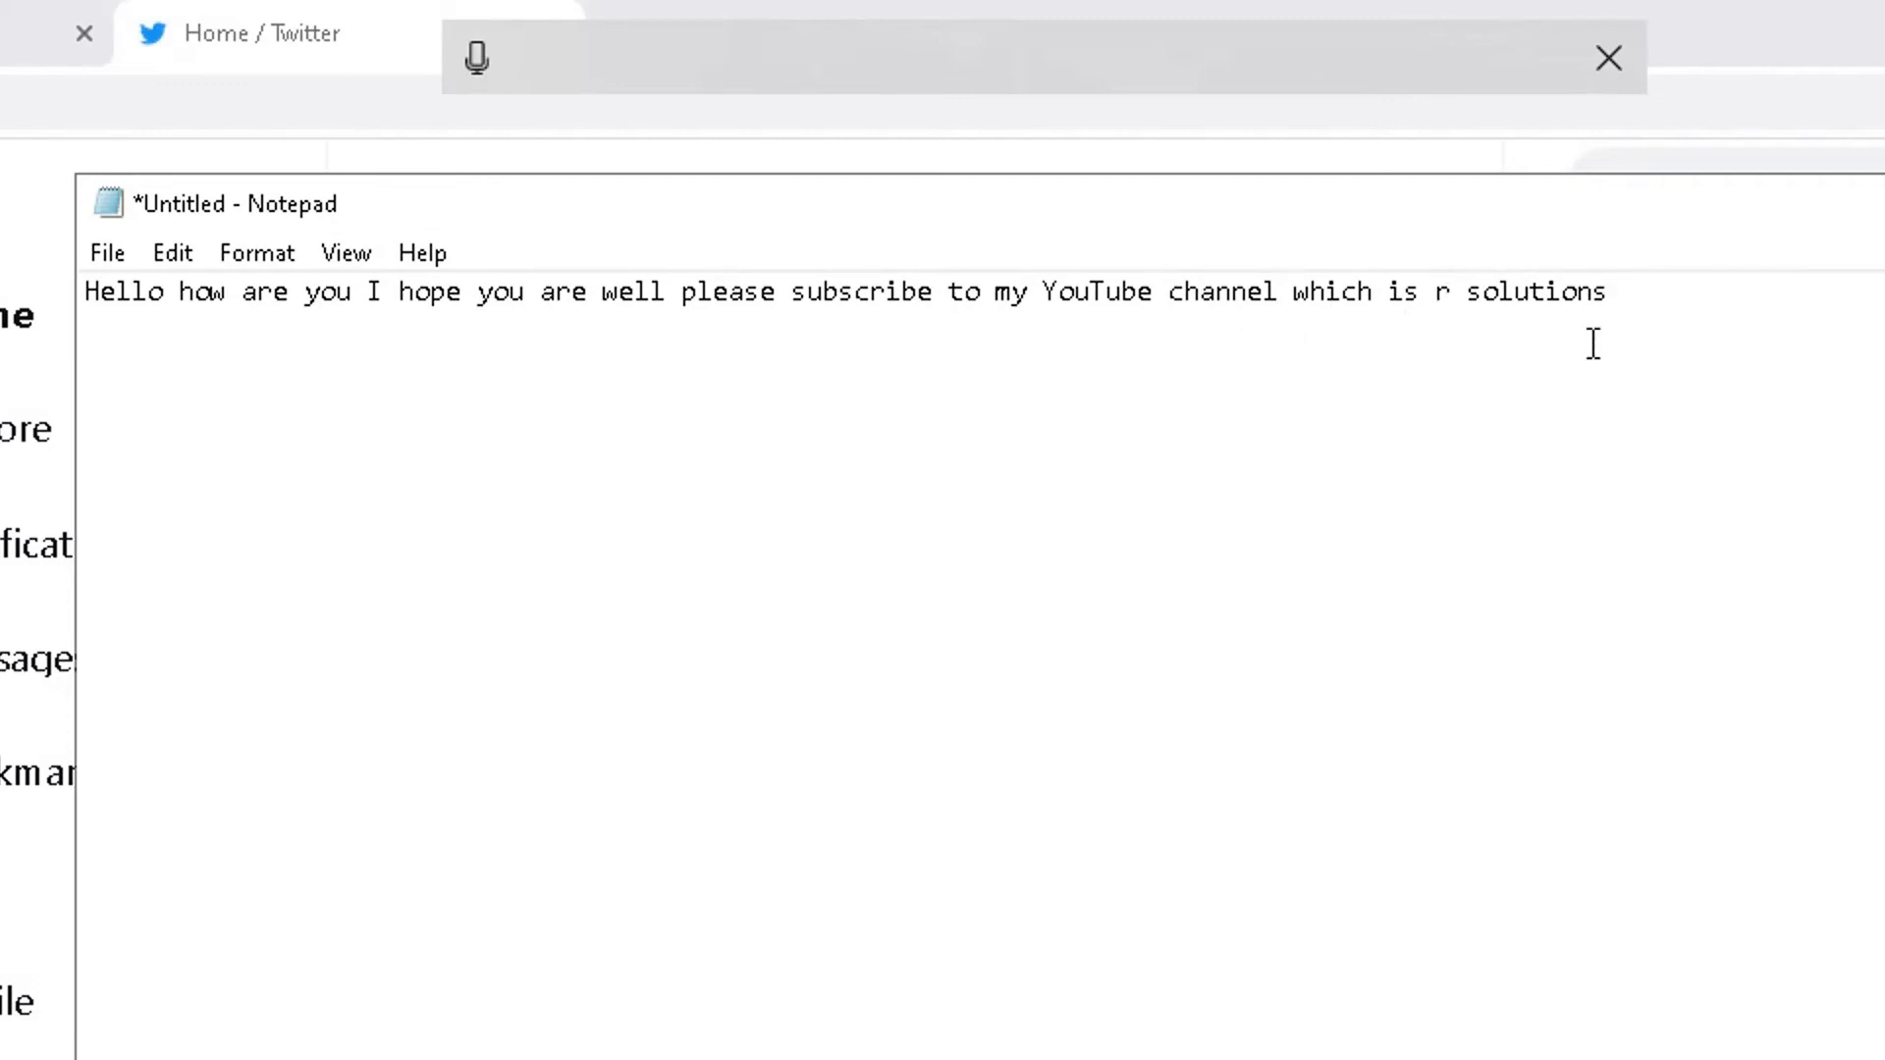
{"action": "type", "text": "a"}
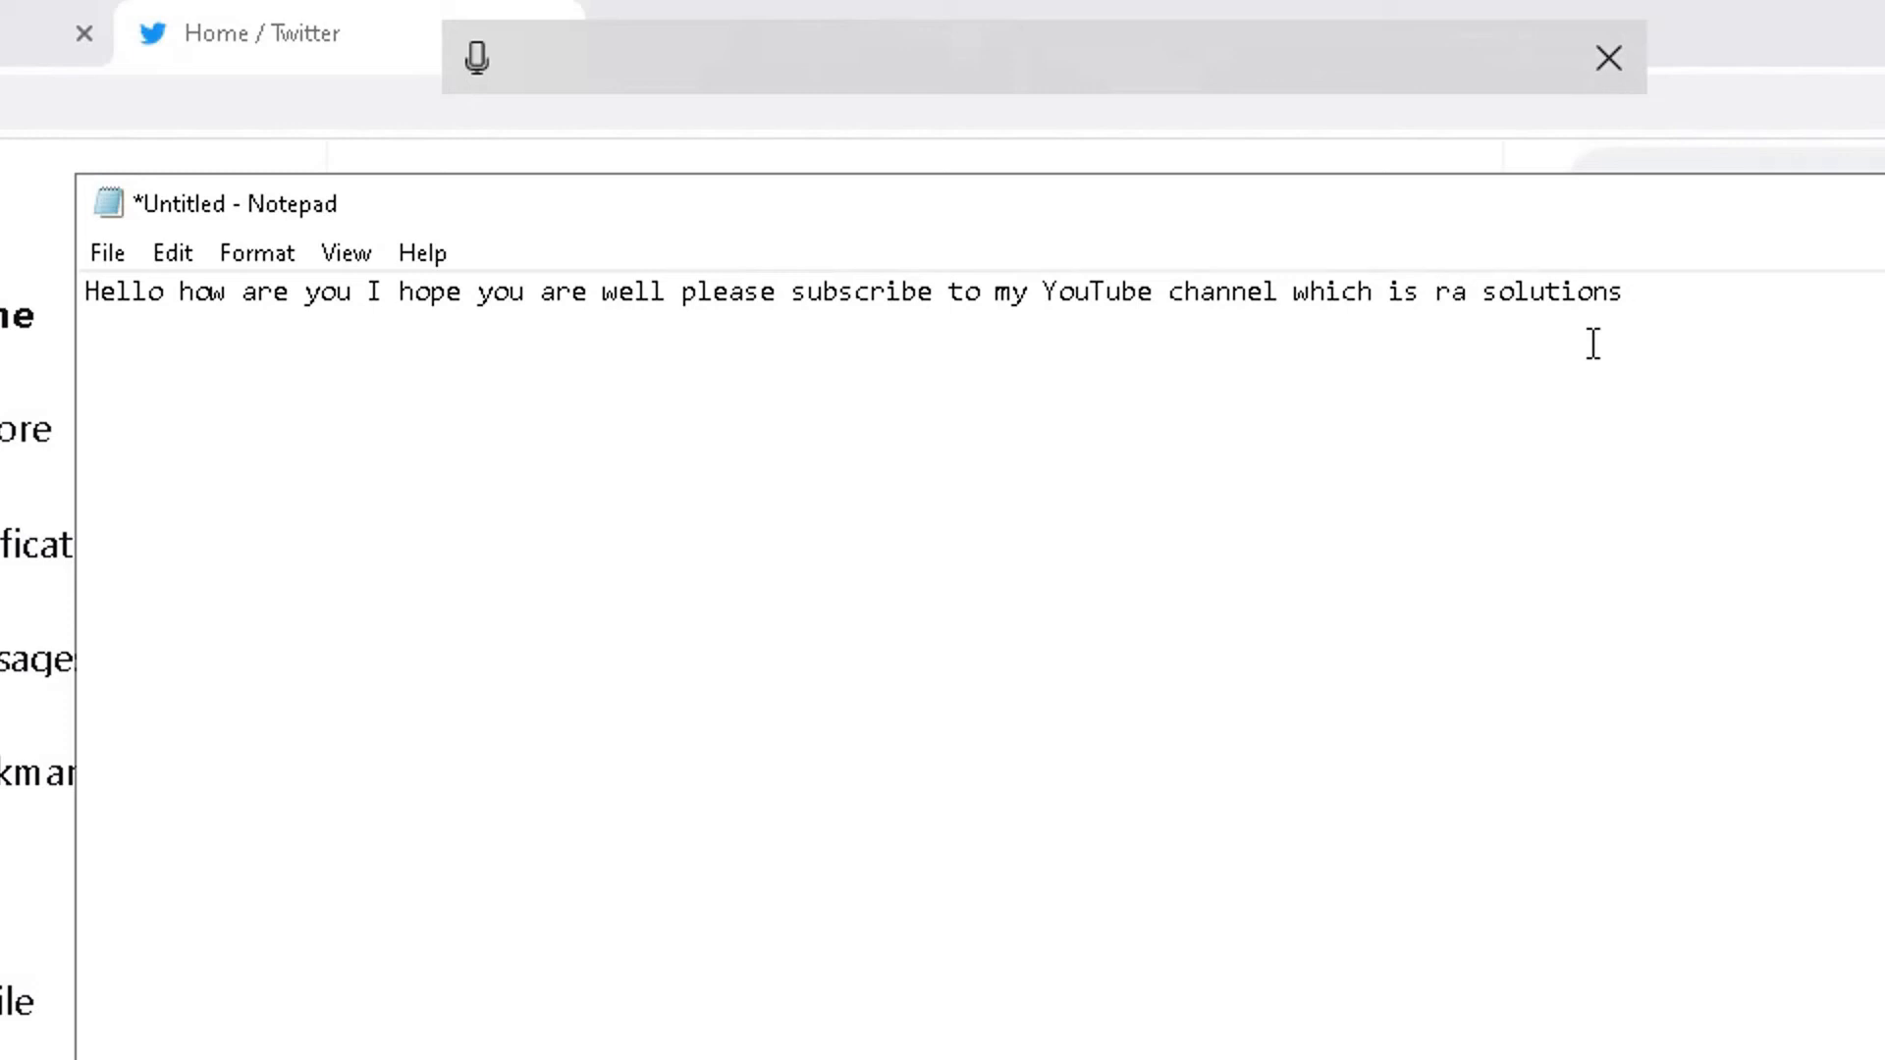
{"action": "mouse_move", "coordinate": [1551, 477]}
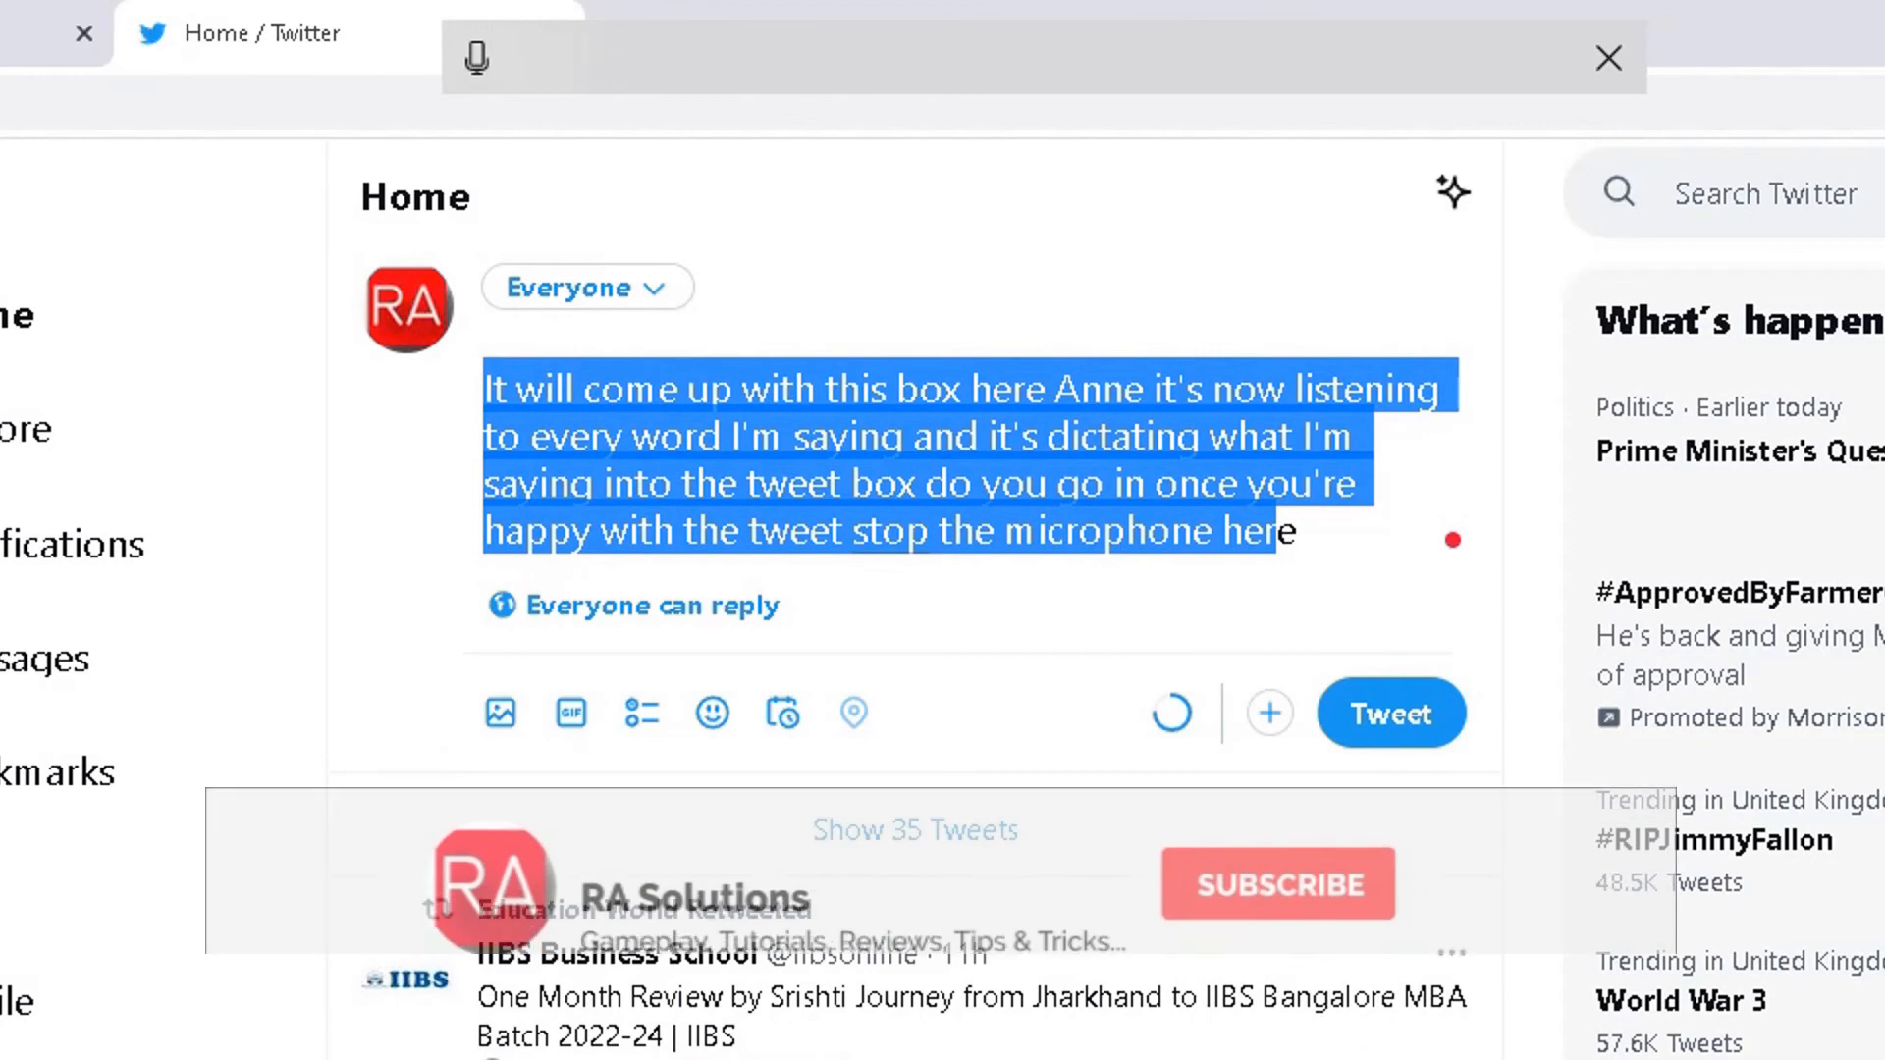
Step: Switch back to the Twitter composer holding the unposted dictated paragraph
{"action": "left_click", "coordinate": [1275, 884]}
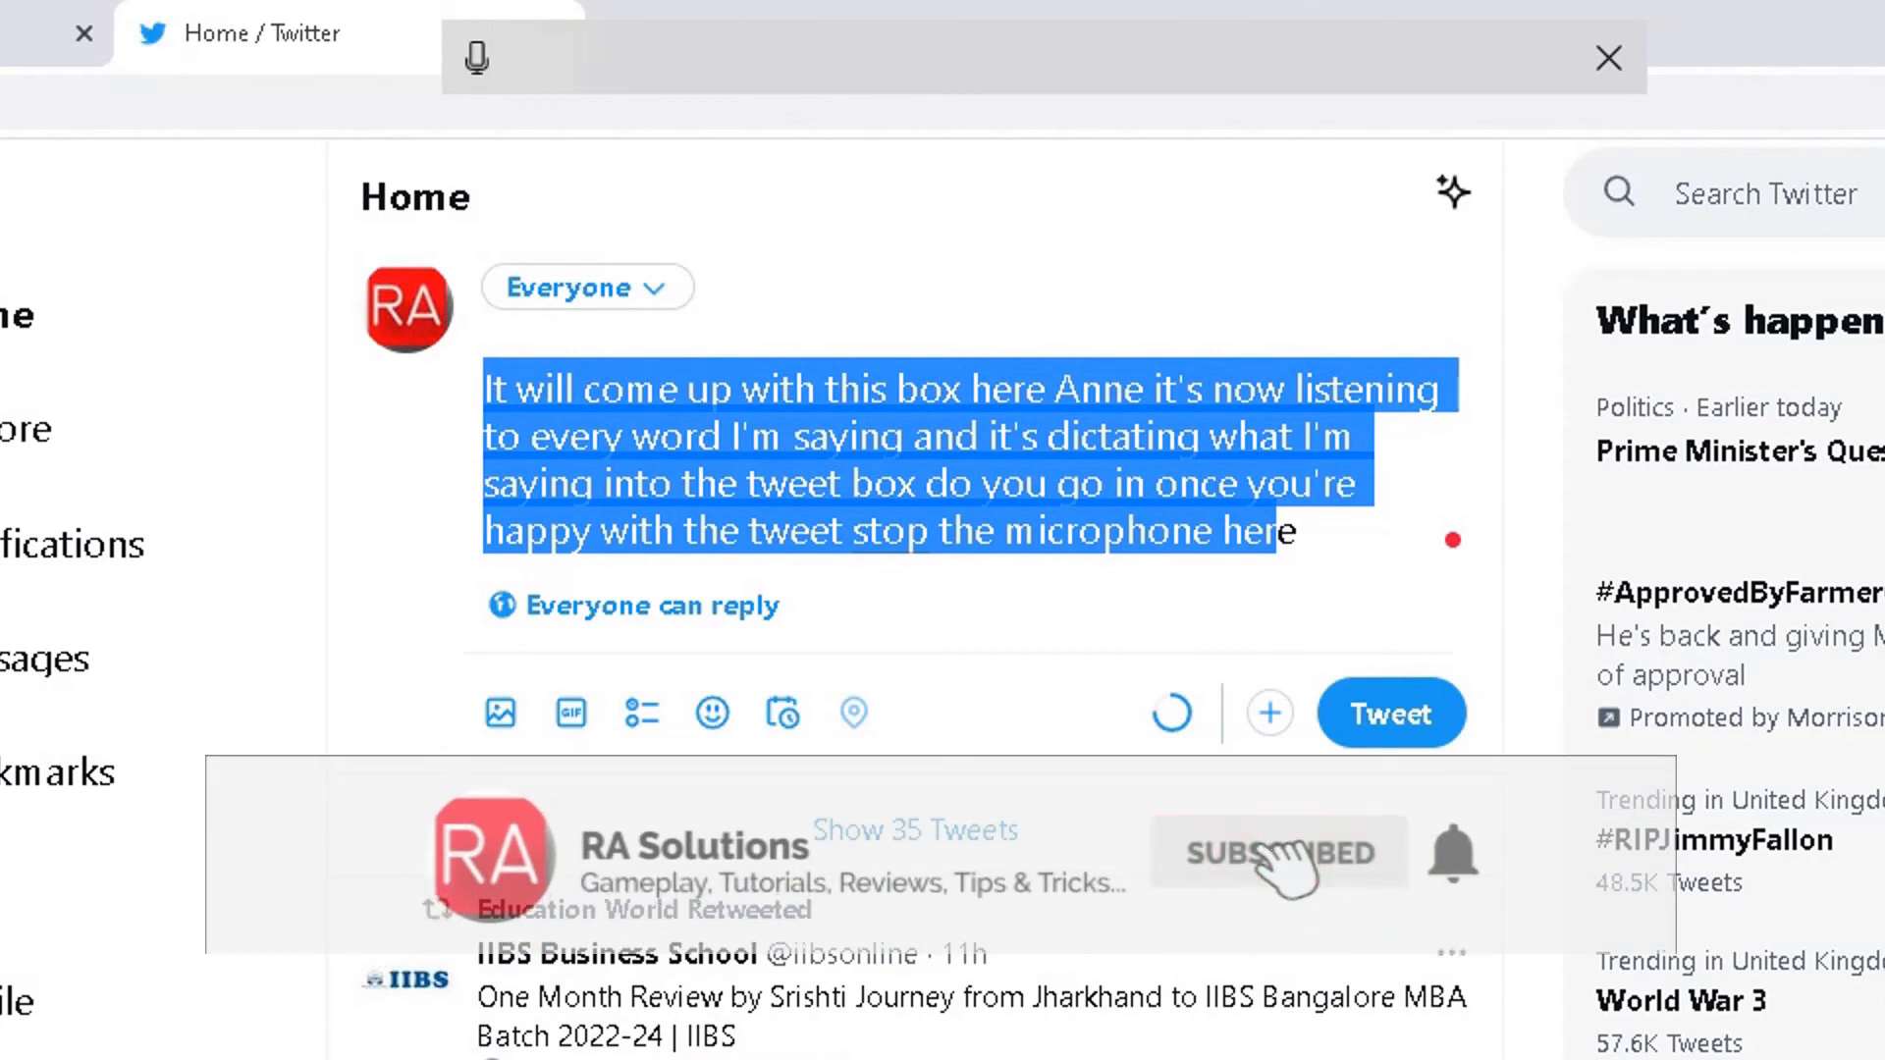